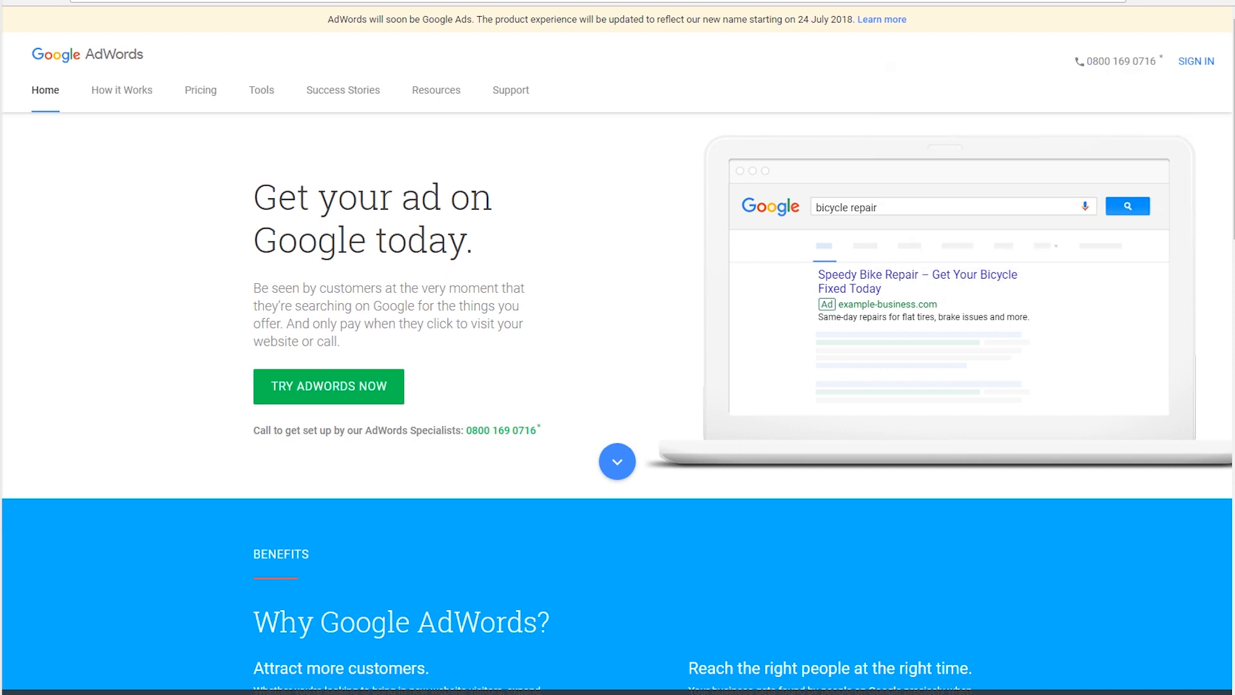
left_click(328, 386)
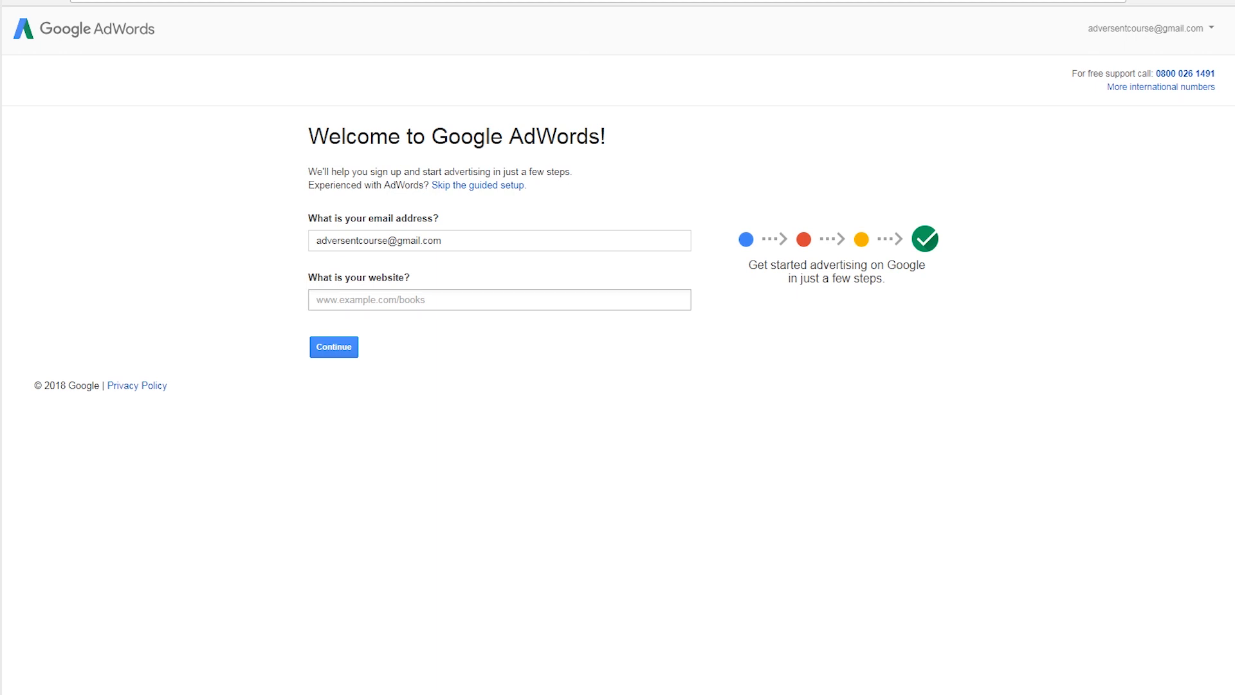
left_click(499, 299)
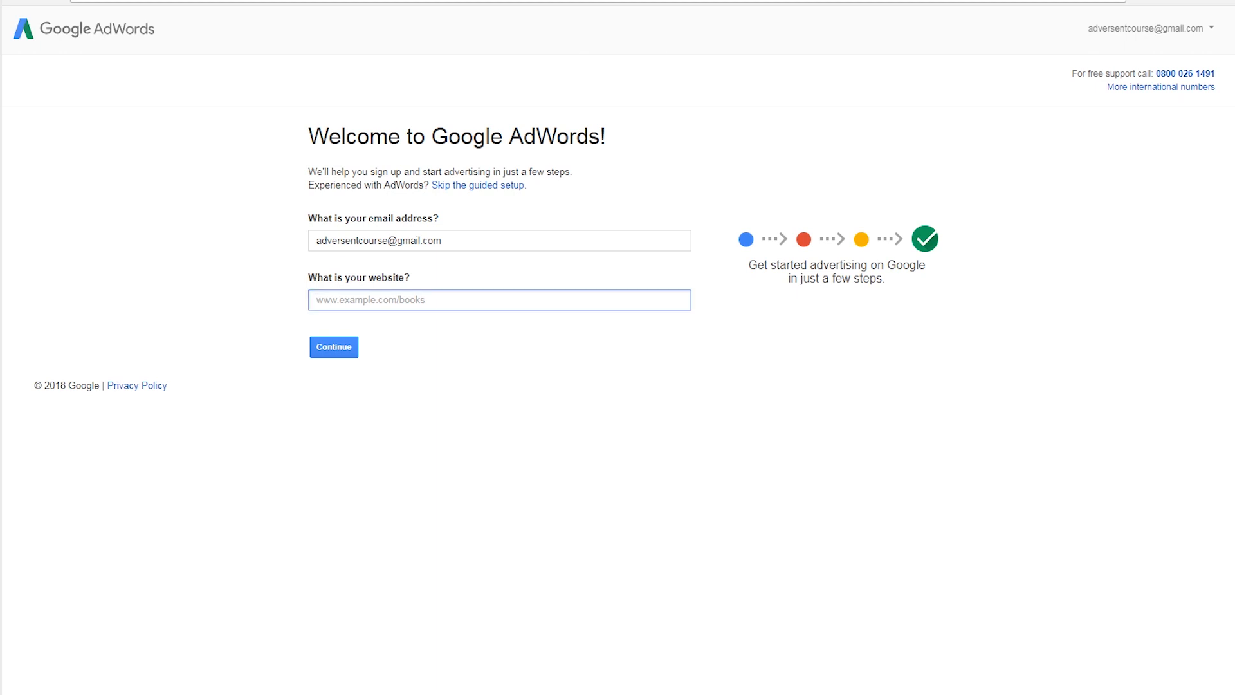
type("www.adversent.com")
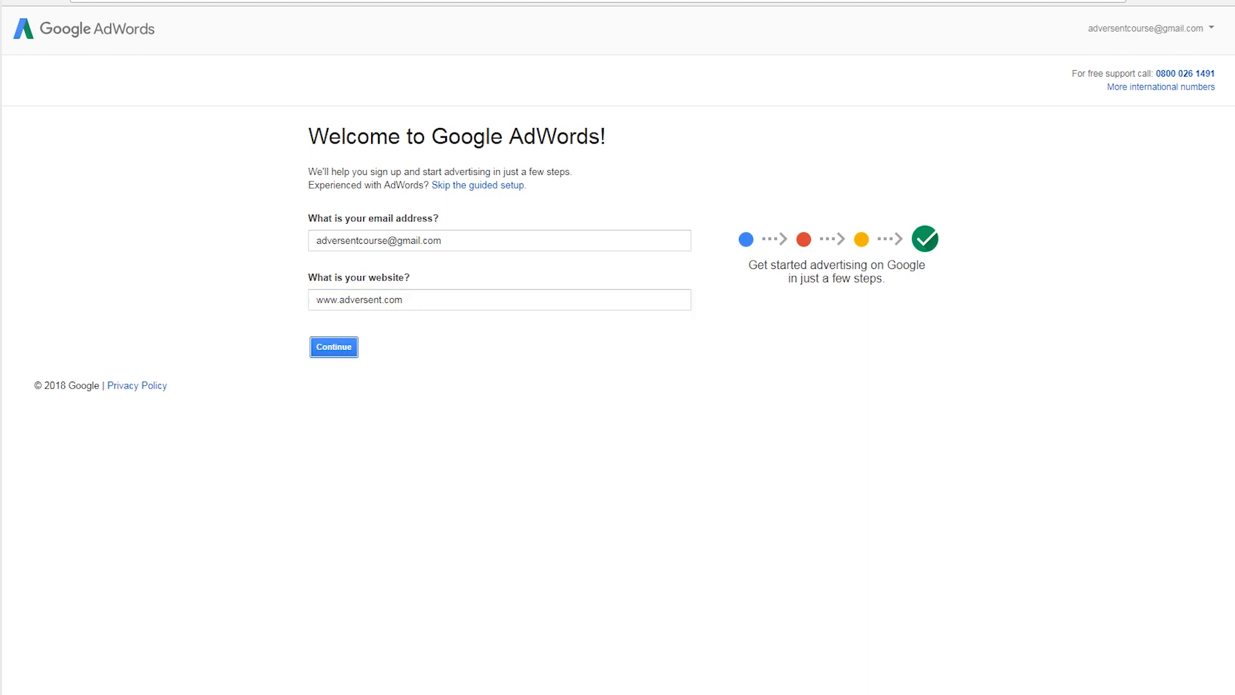
left_click(333, 346)
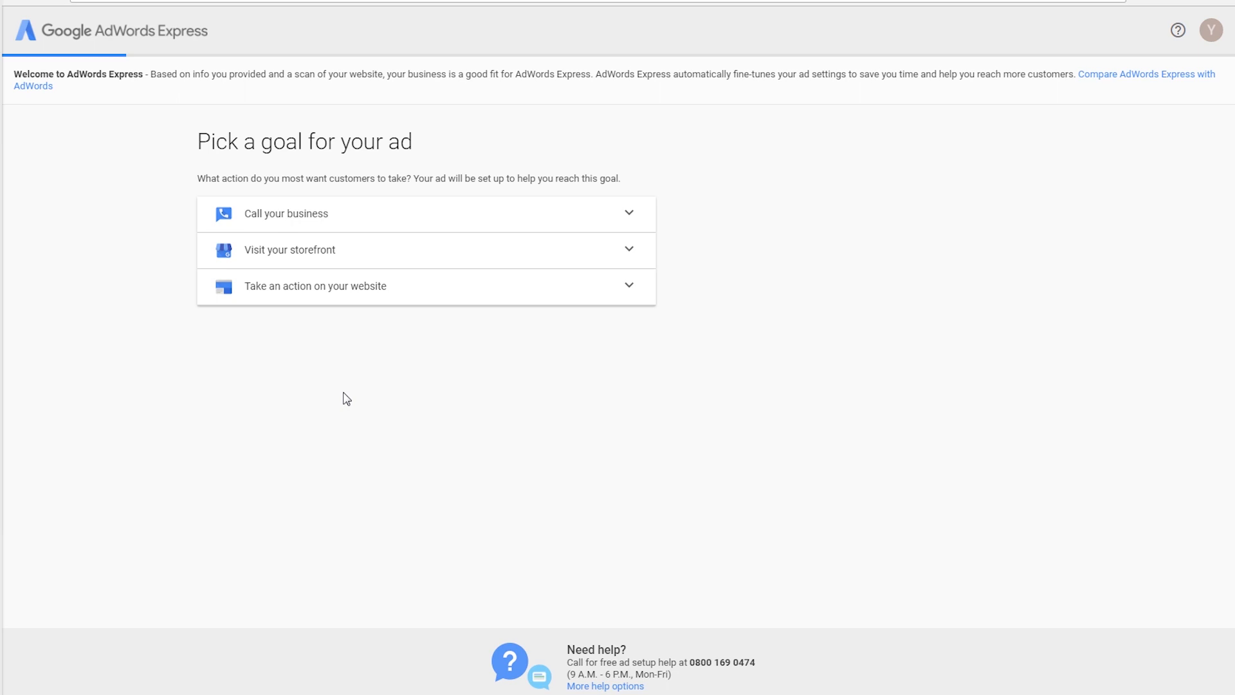
mouse_move(335, 213)
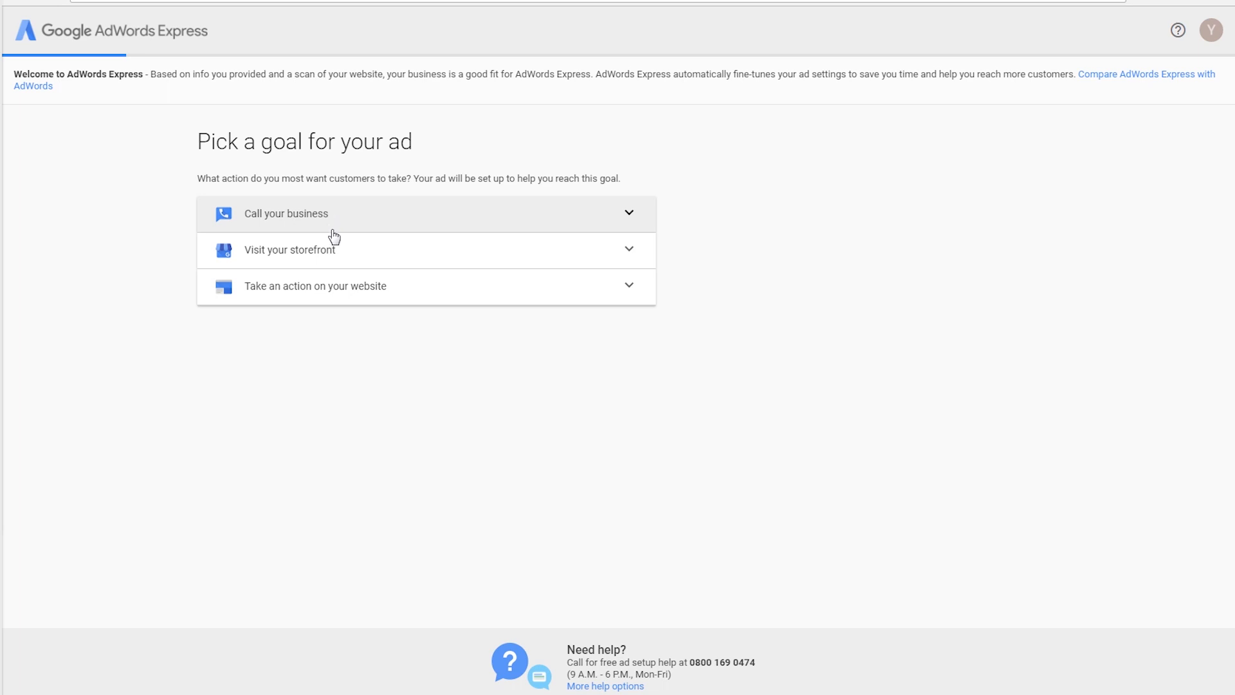
Pick 'Take an action on your website' as the ad goal
left_click(316, 285)
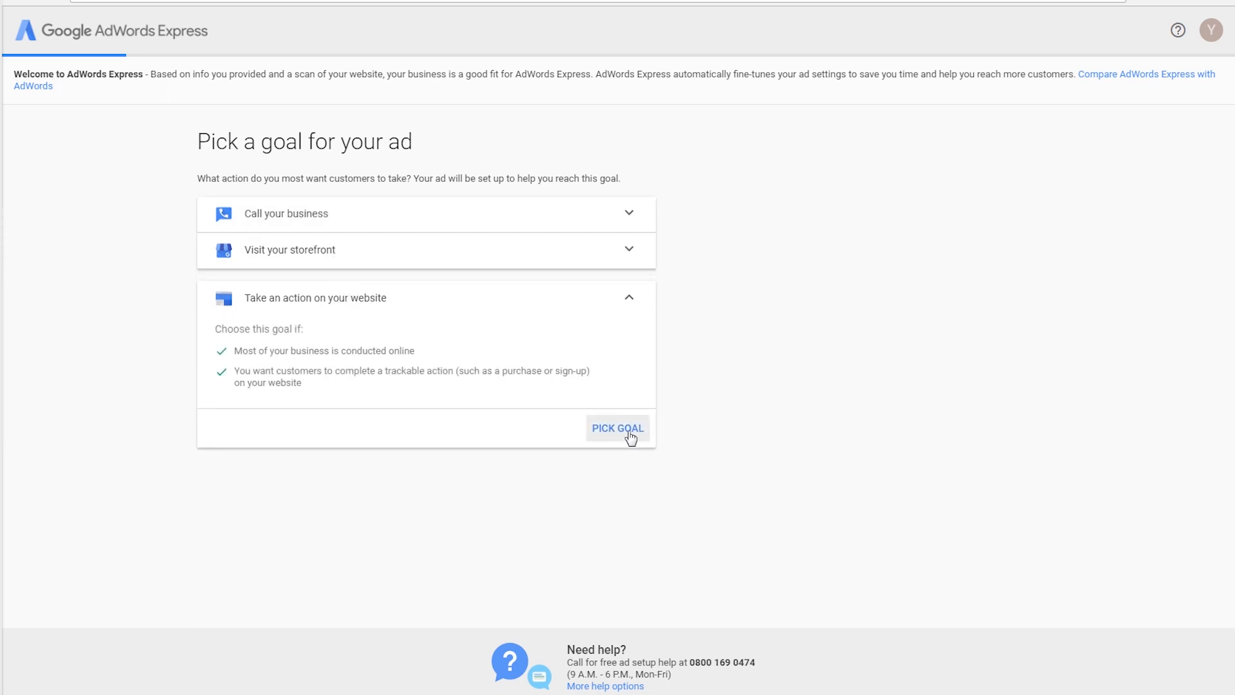
left_click(617, 428)
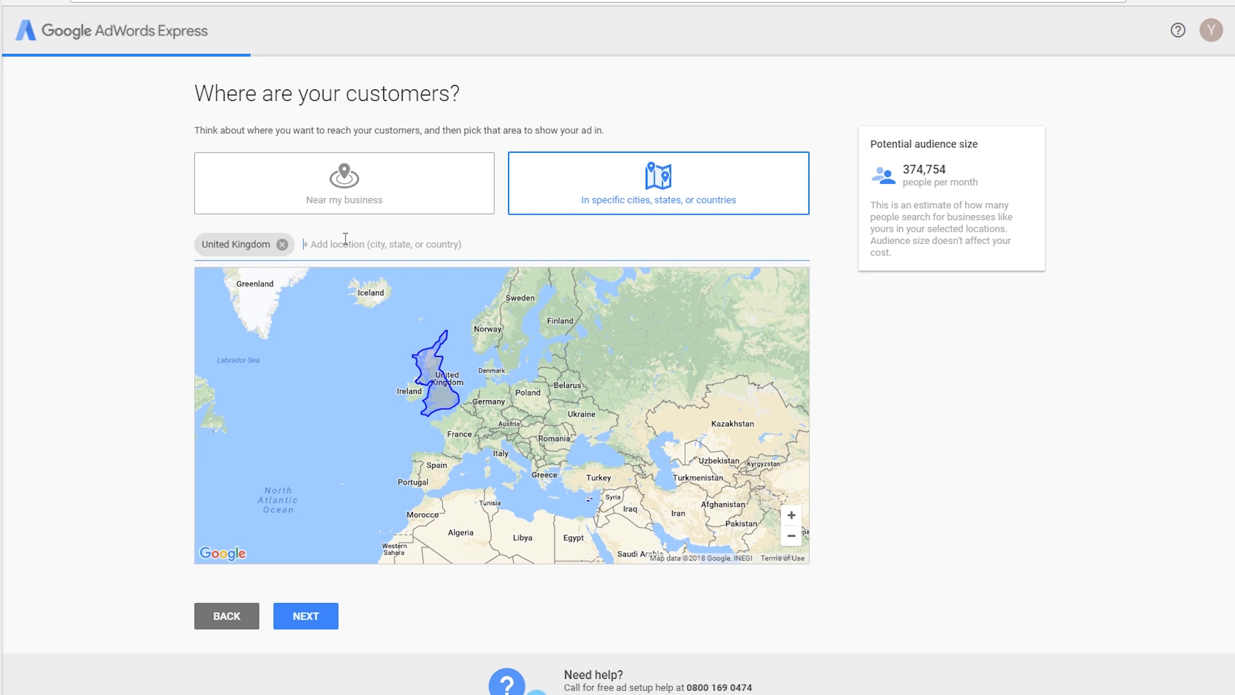
Add United States as a target location alongside the United Kingdom
type("united")
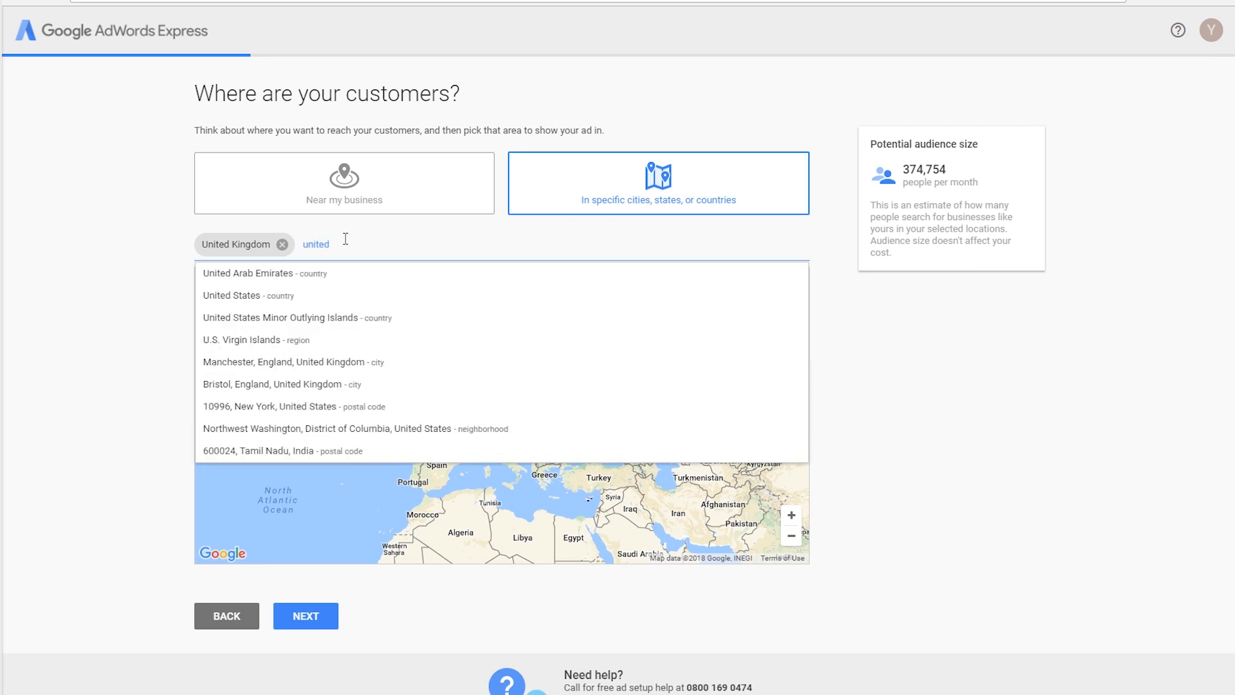
left_click(231, 295)
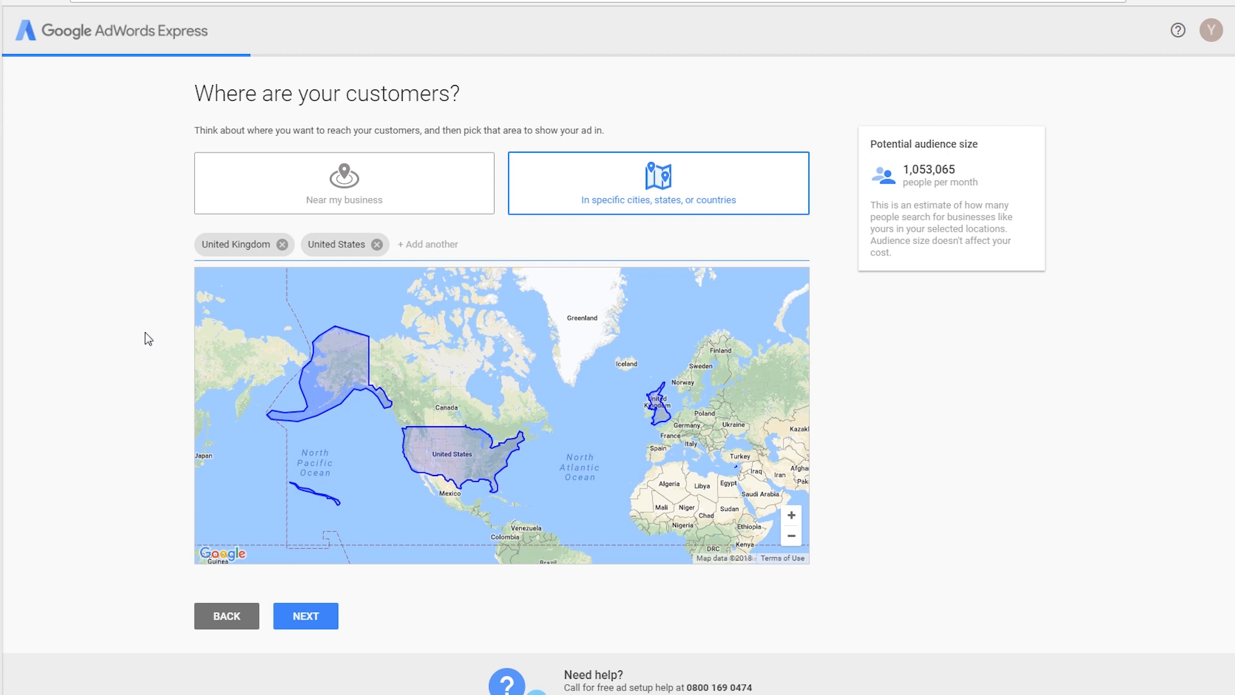
mouse_move(139, 411)
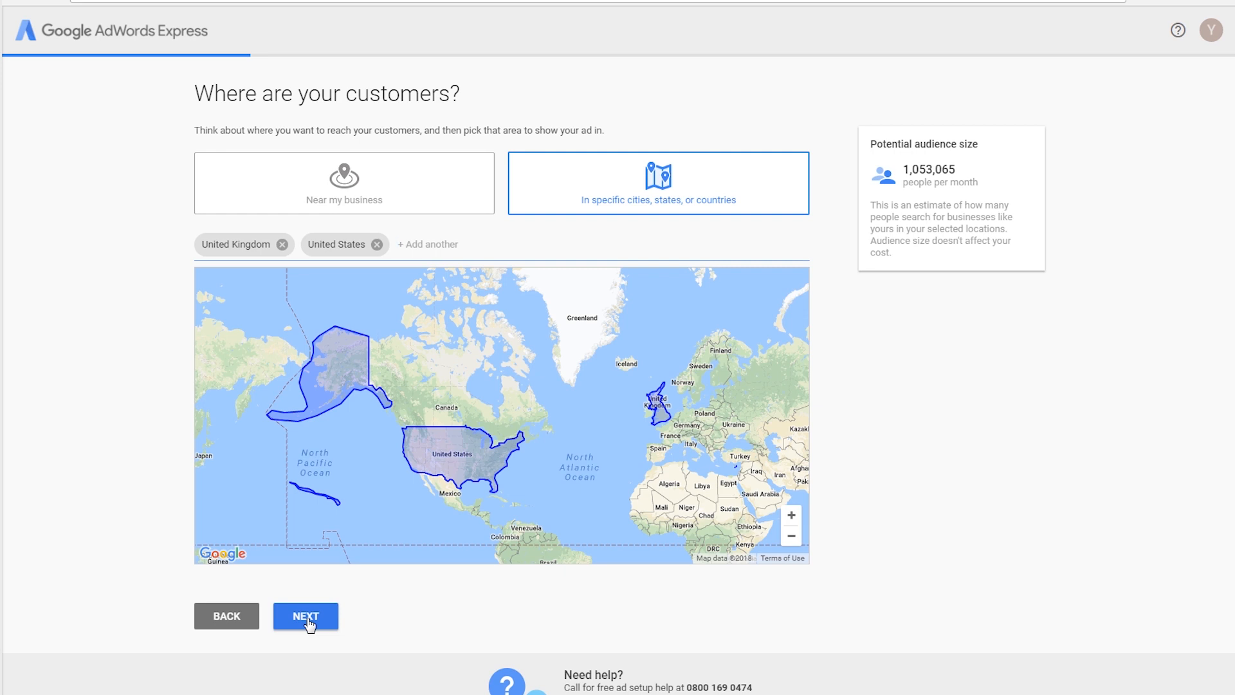
Move to the product step and keep English as the advertising language
left_click(305, 615)
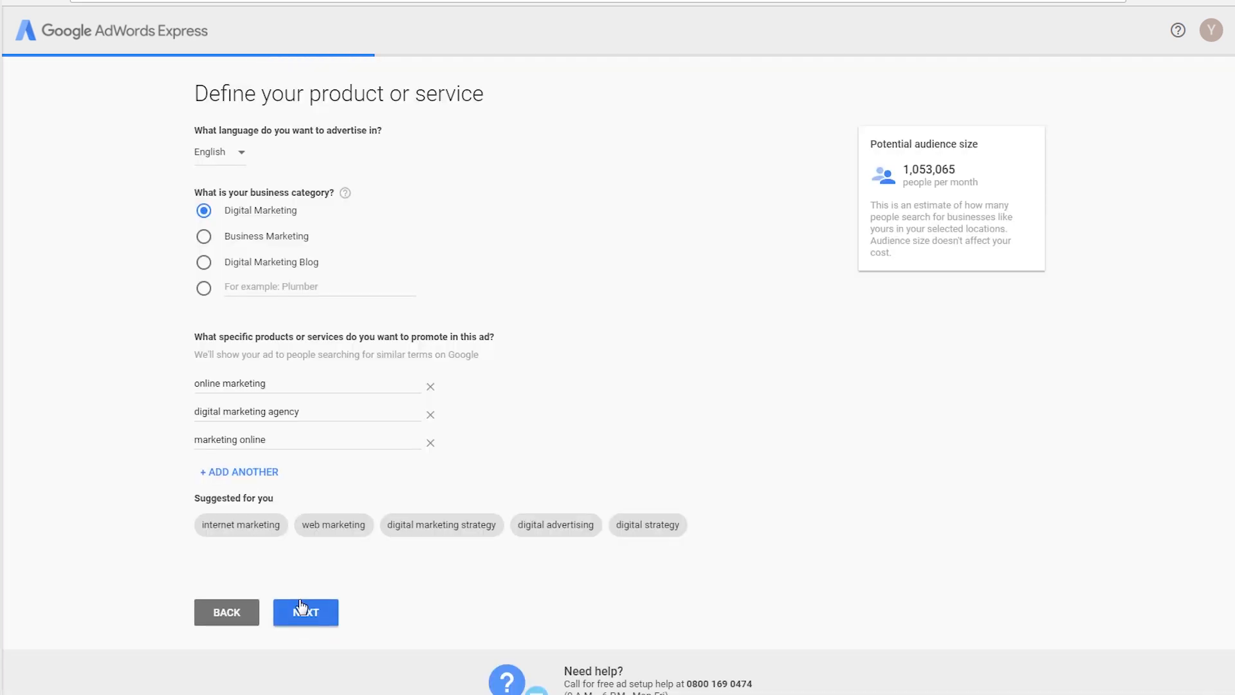
left_click(219, 152)
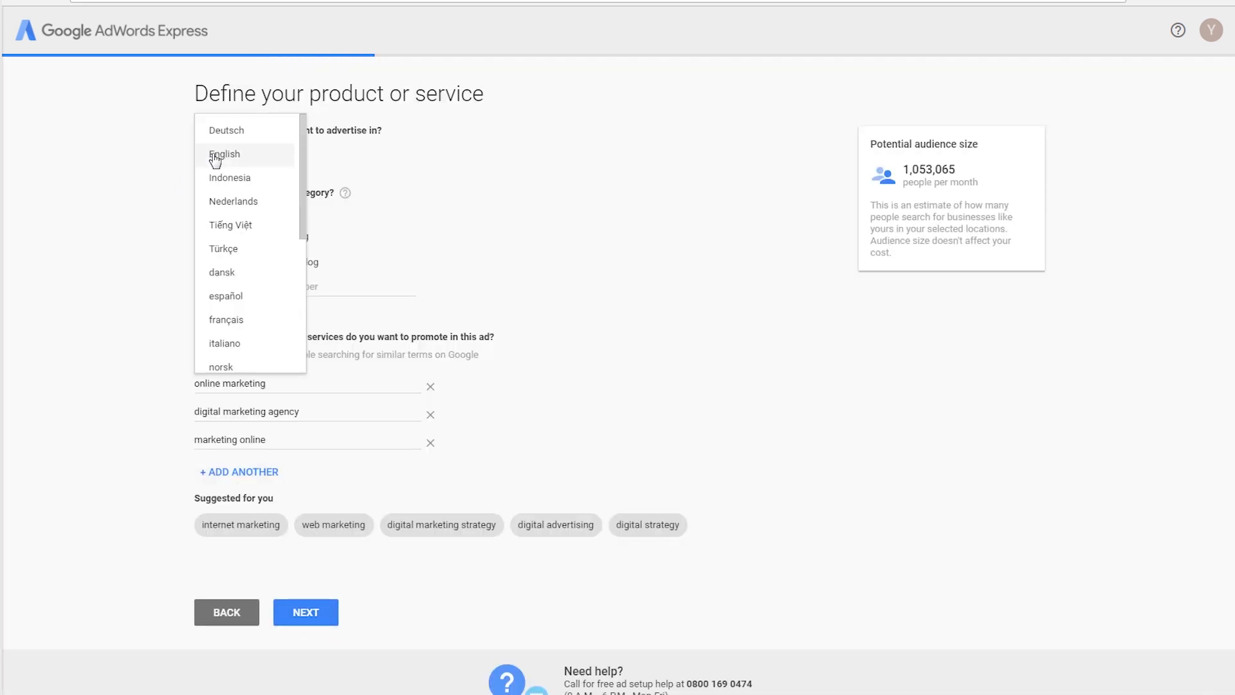
left_click(224, 154)
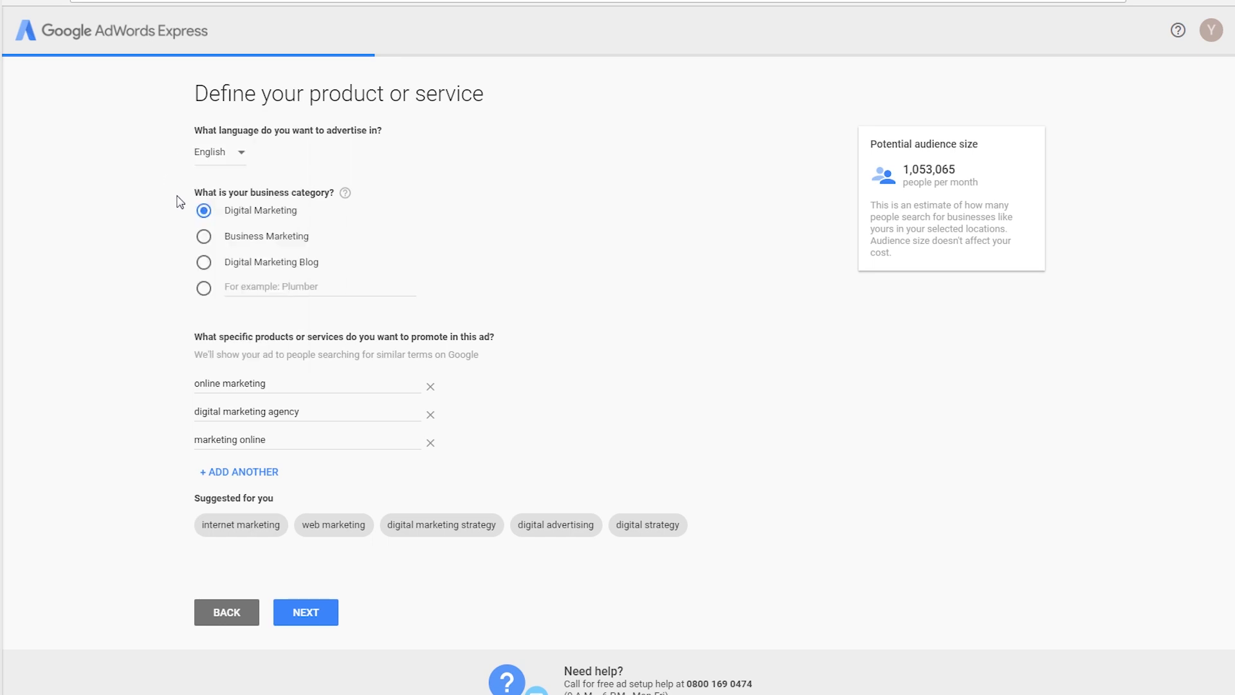
mouse_move(192, 291)
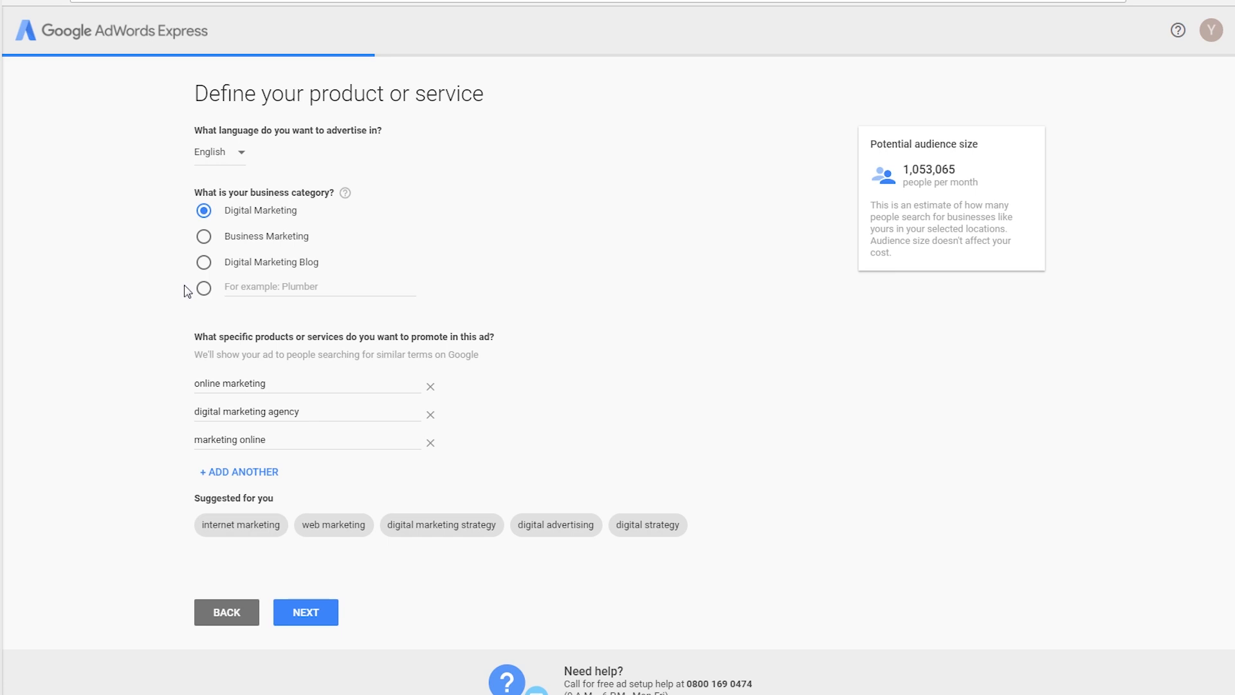
mouse_move(187, 359)
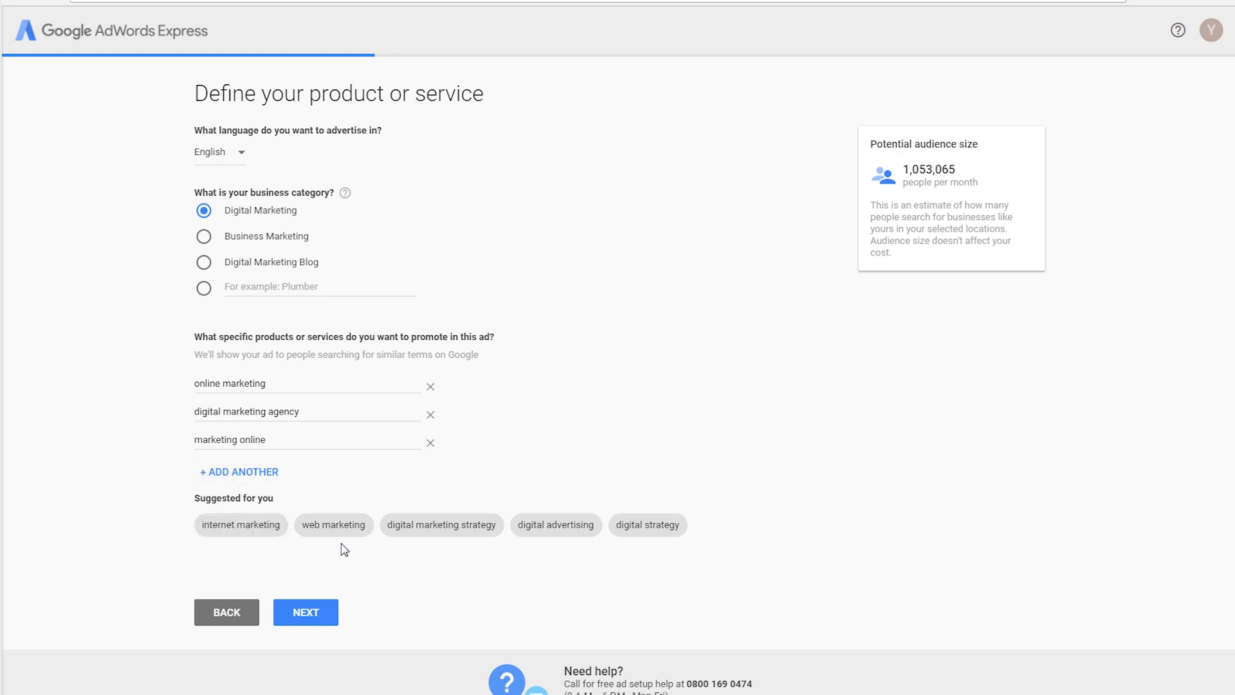
Add digital marketing strategy and digital advertising as promoted services, then save
left_click(442, 525)
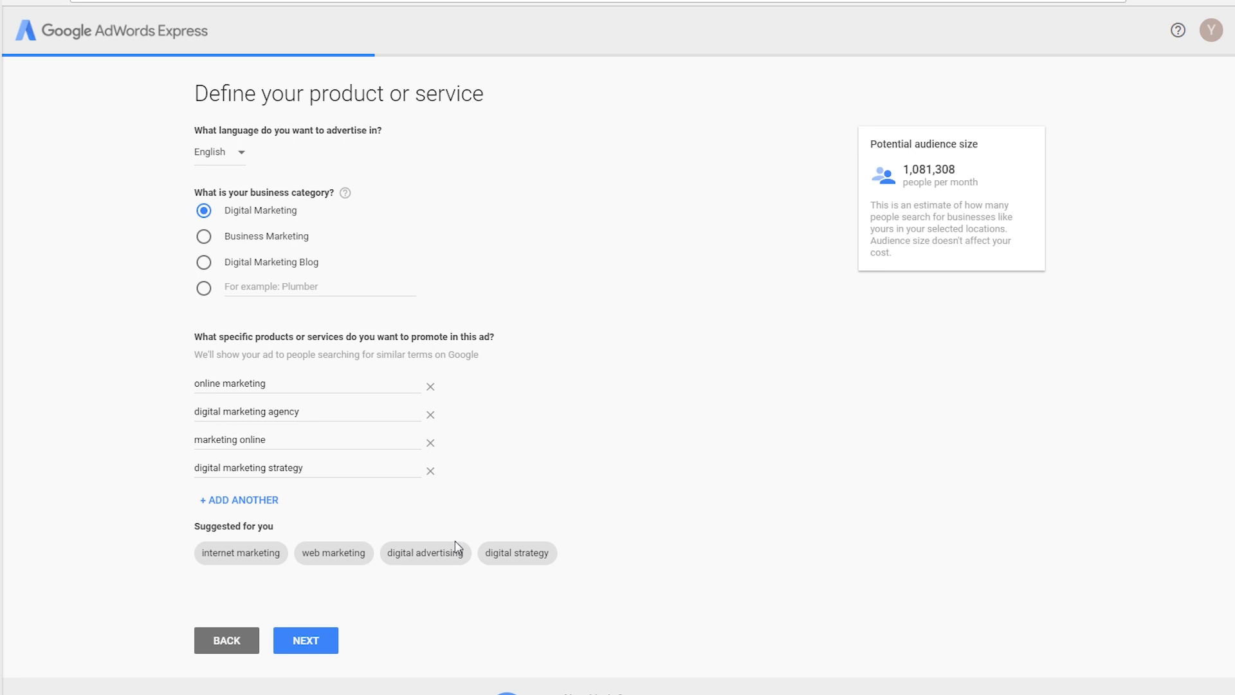
left_click(425, 552)
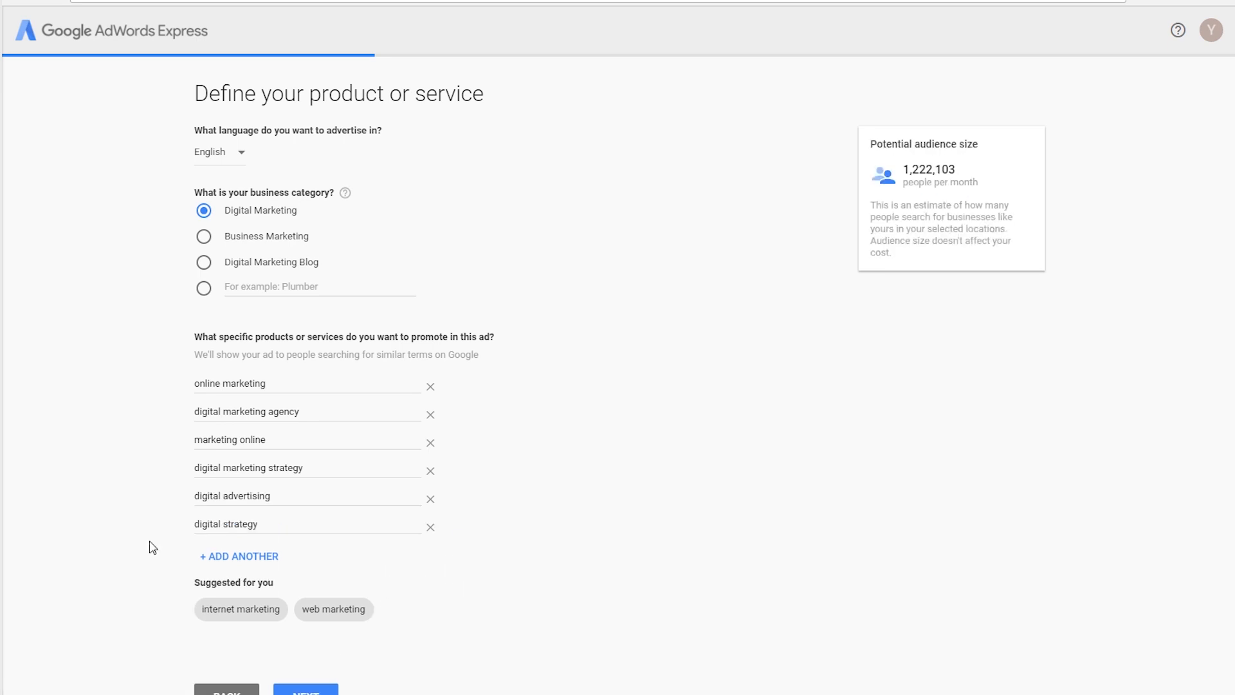
scroll("down", 3)
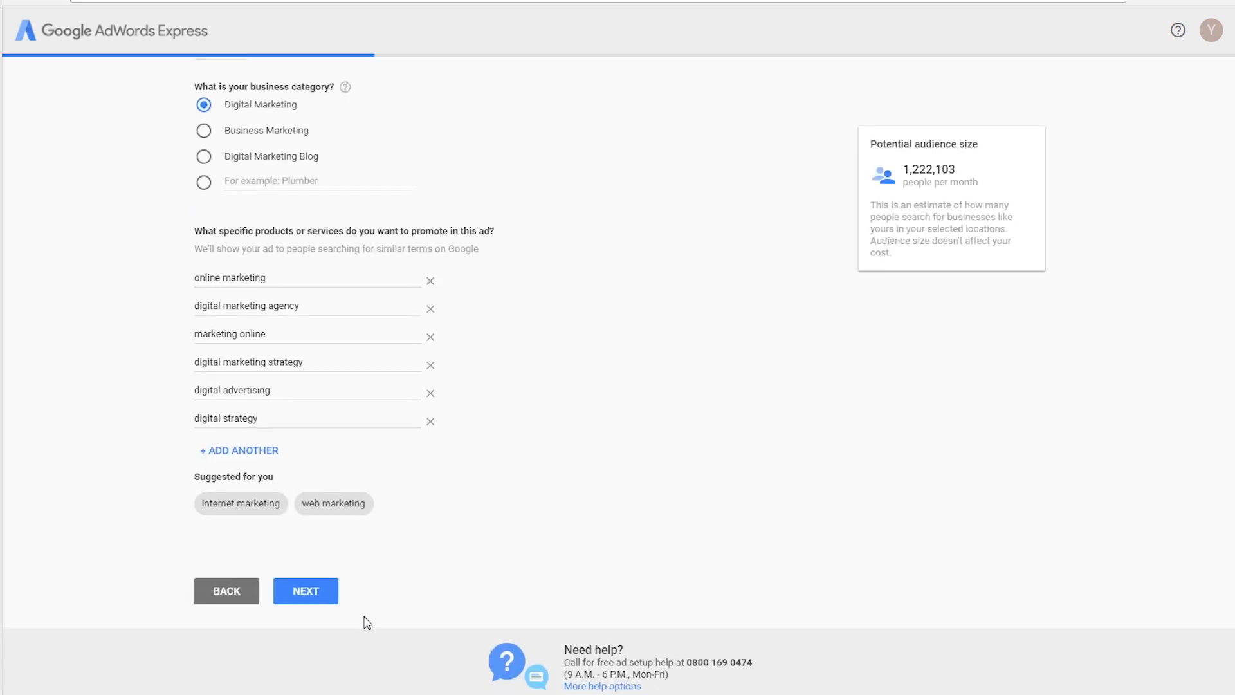
left_click(306, 590)
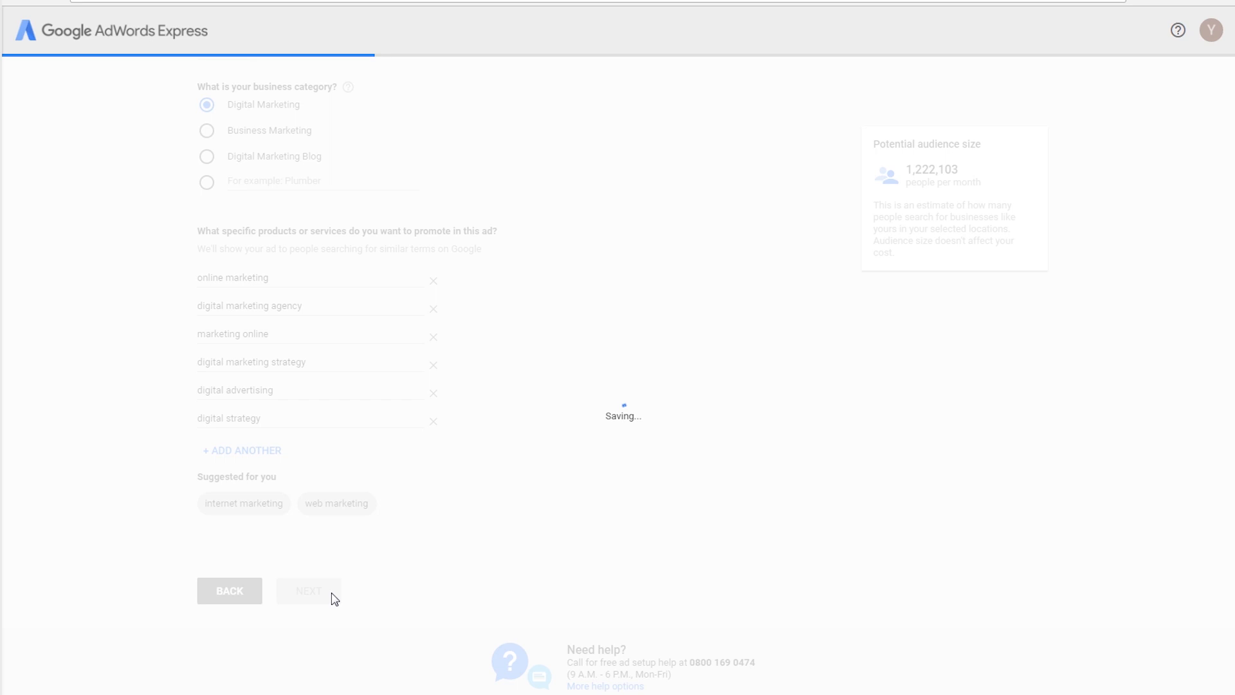
Cycle through the sample ad tips, then preview the Test | Test ad on desktop and mobile
left_click(308, 591)
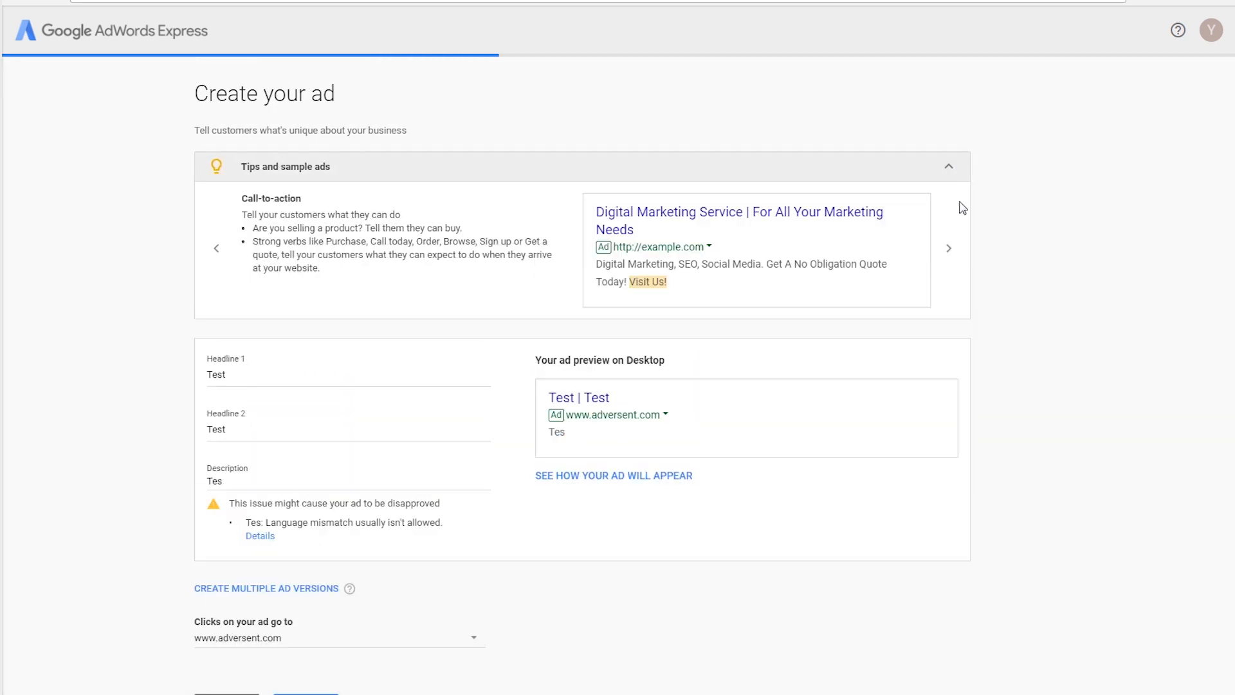
left_click(948, 248)
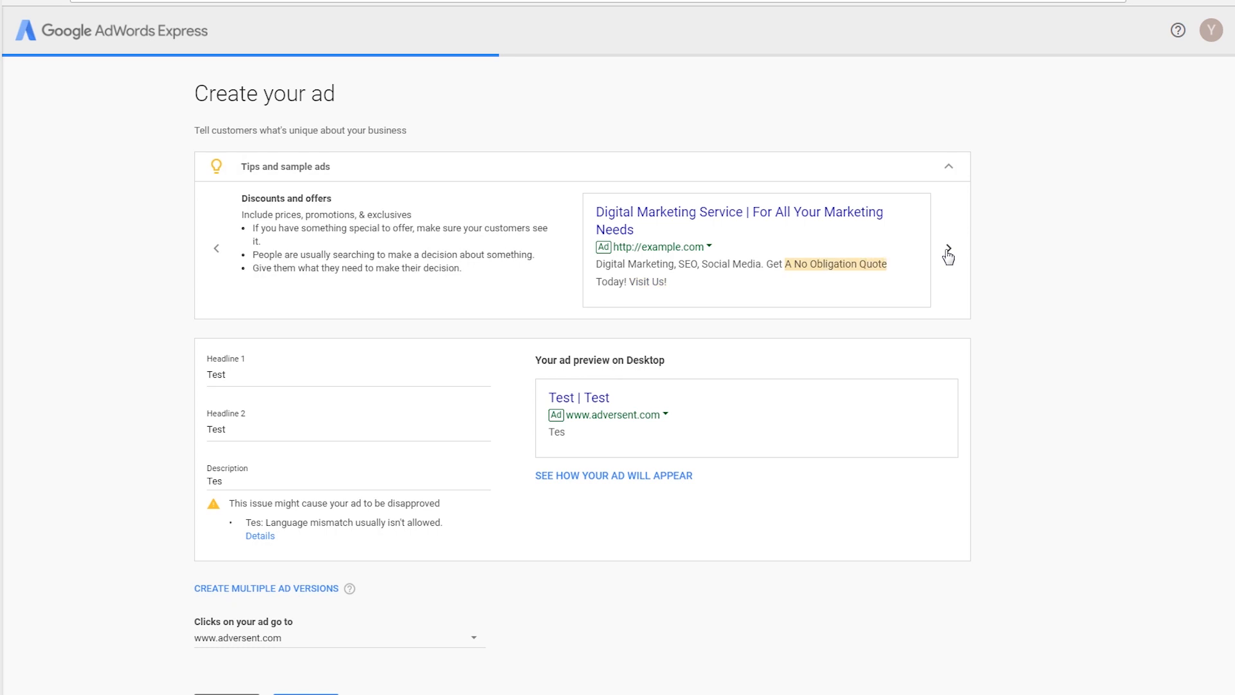
left_click(948, 249)
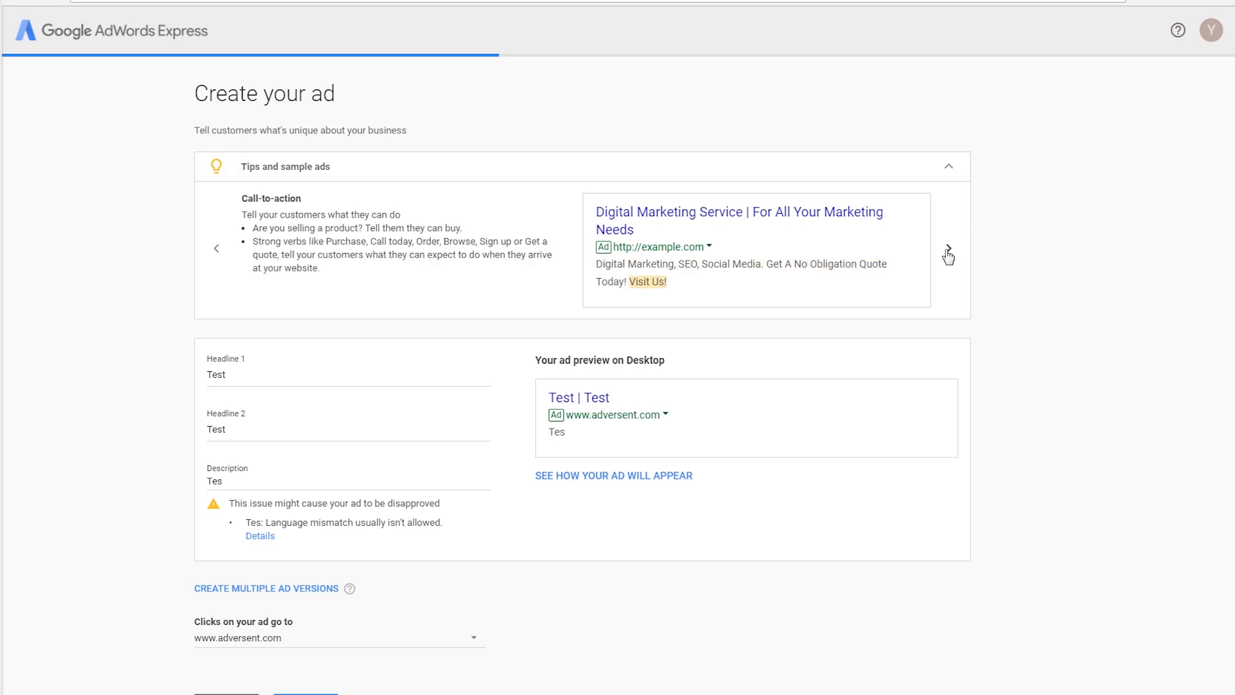
left_click(948, 249)
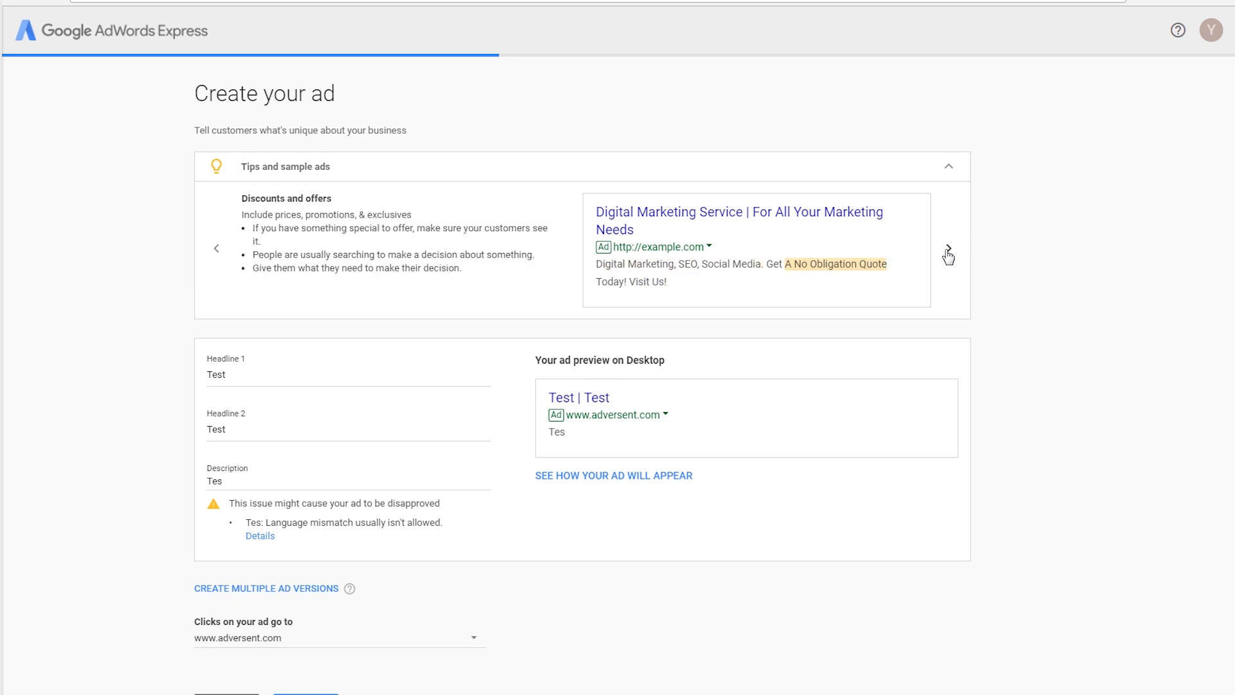
left_click(948, 249)
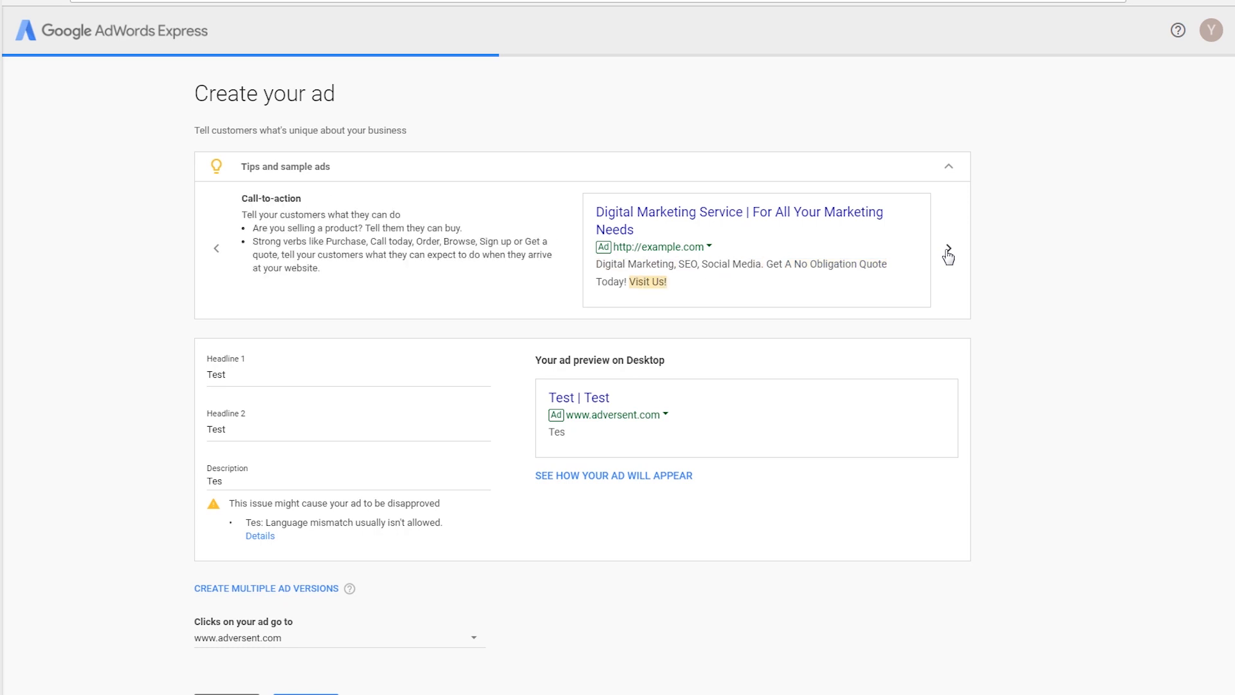
left_click(949, 248)
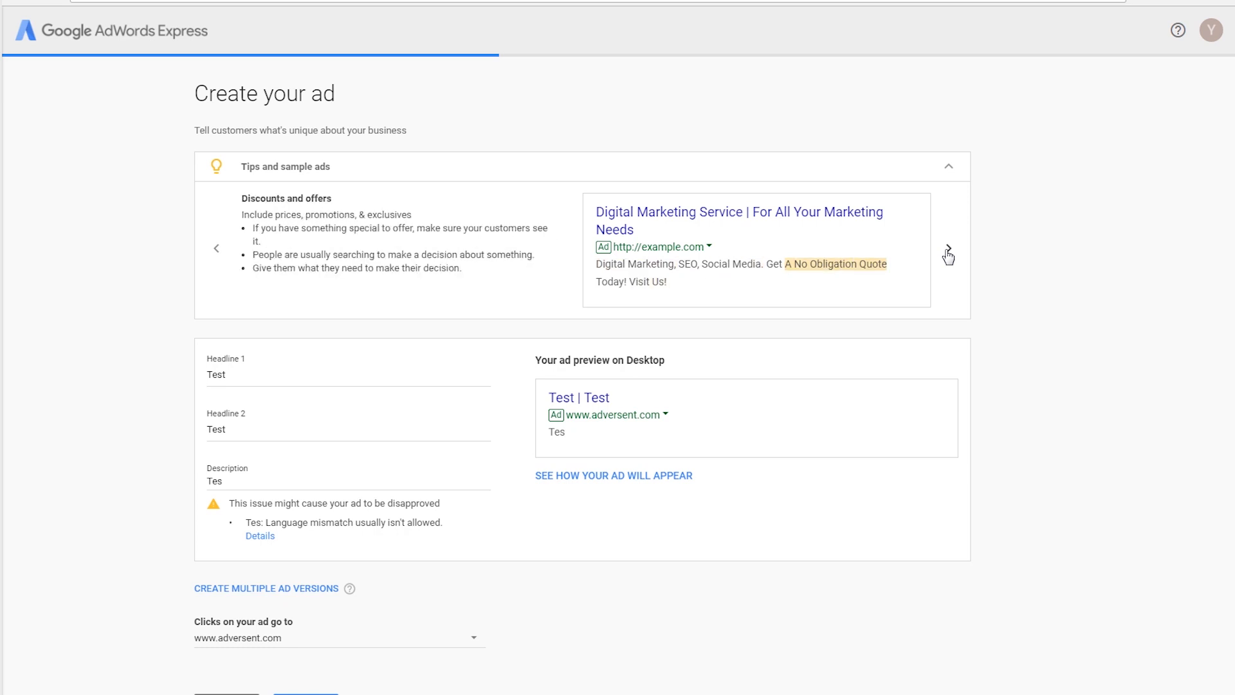
left_click(948, 249)
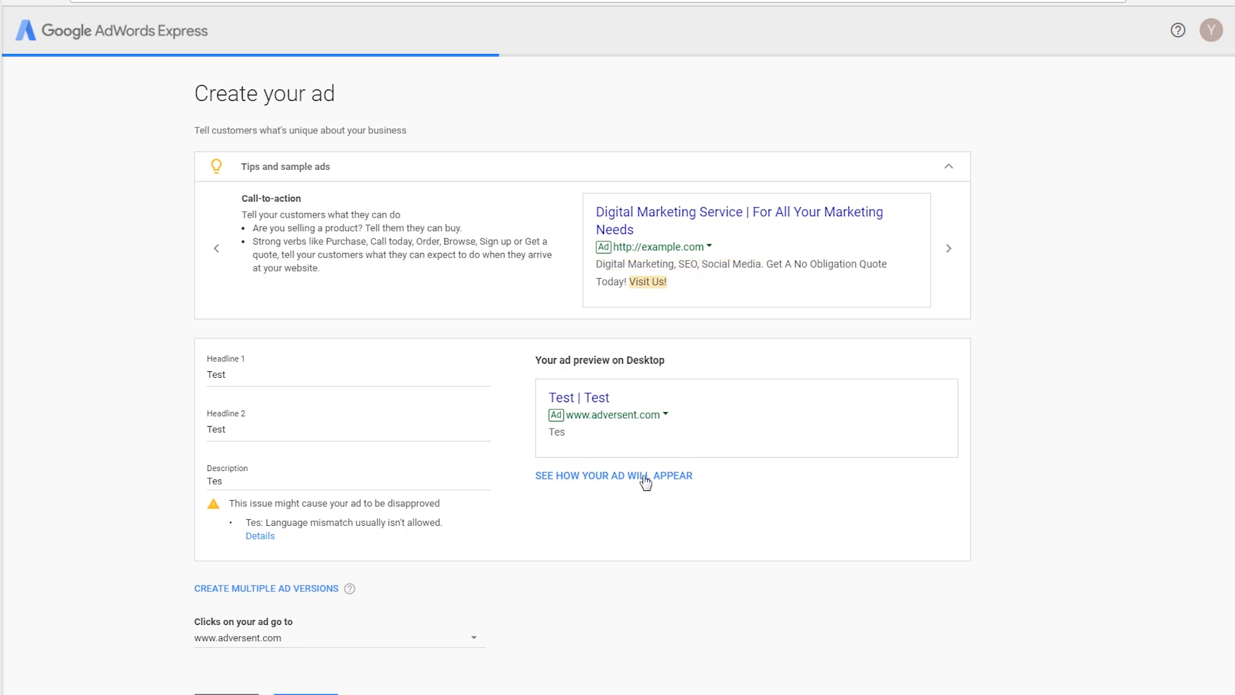
left_click(614, 475)
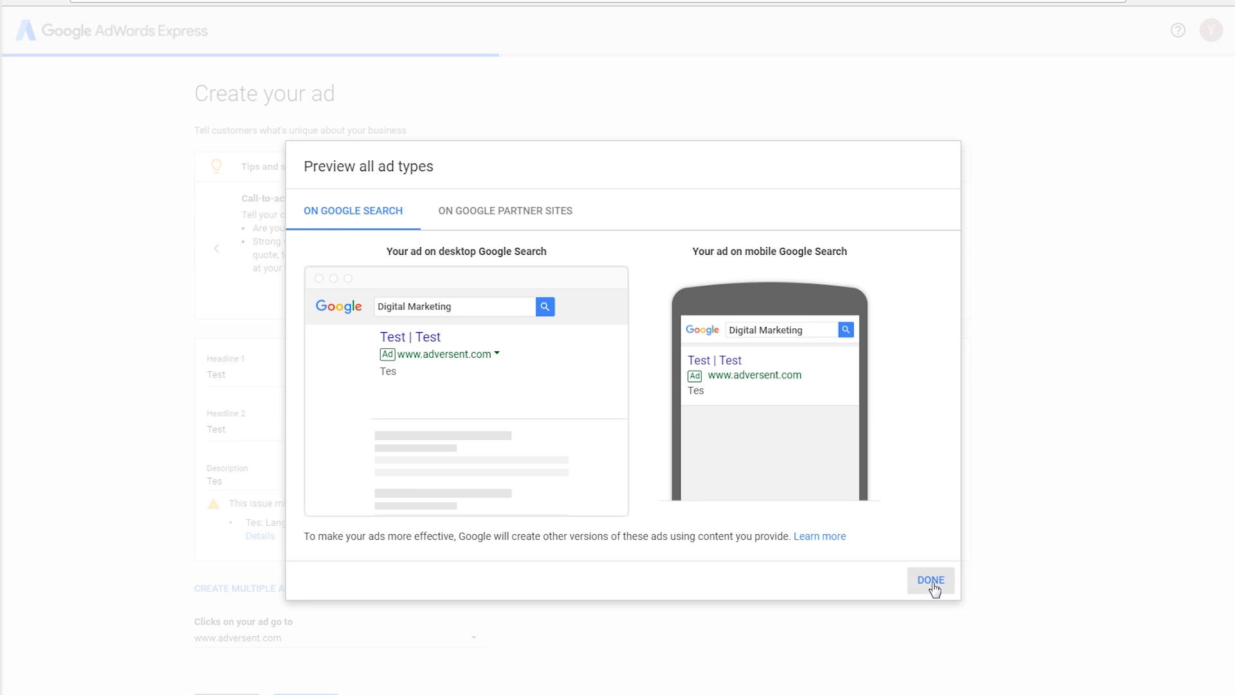
left_click(931, 580)
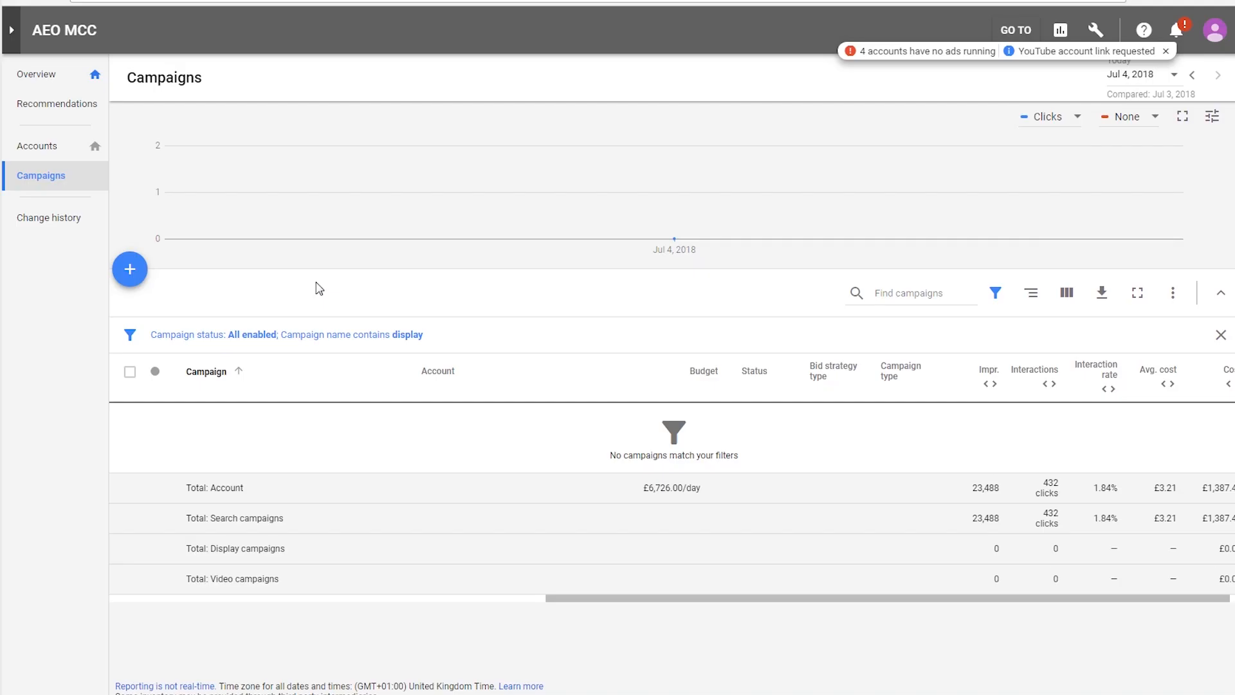
mouse_move(131, 271)
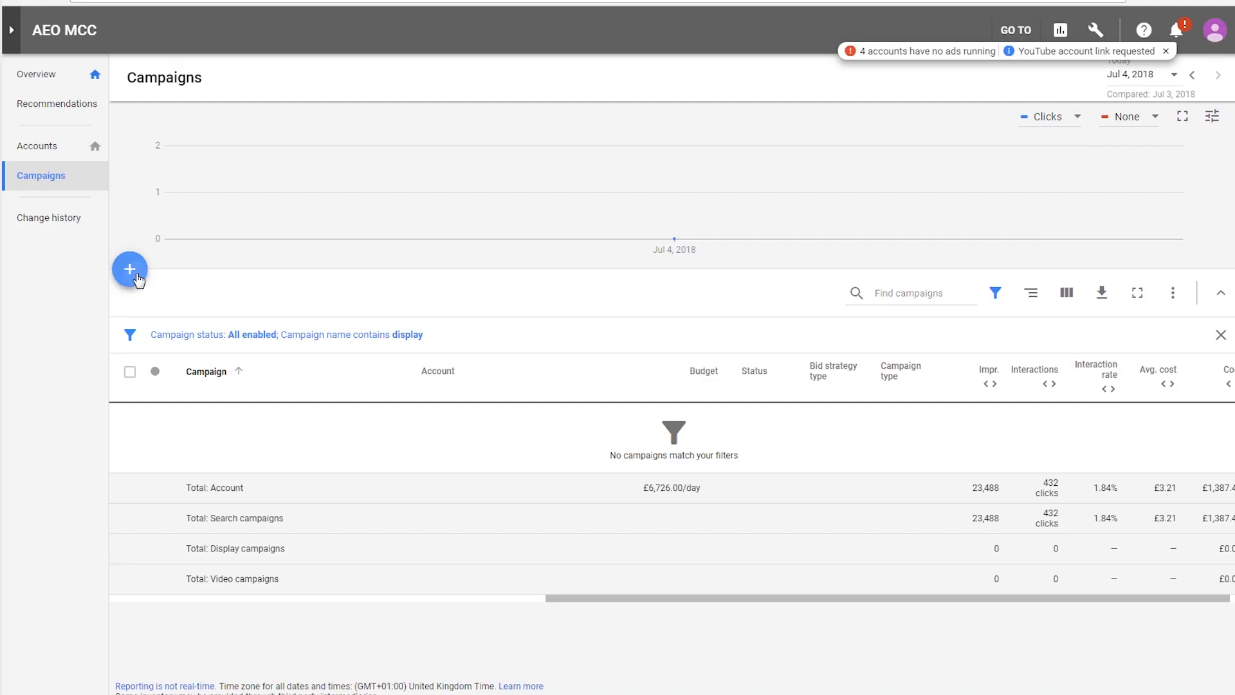
Create a new YouTube video campaign for Adversent and scroll through its settings
left_click(130, 269)
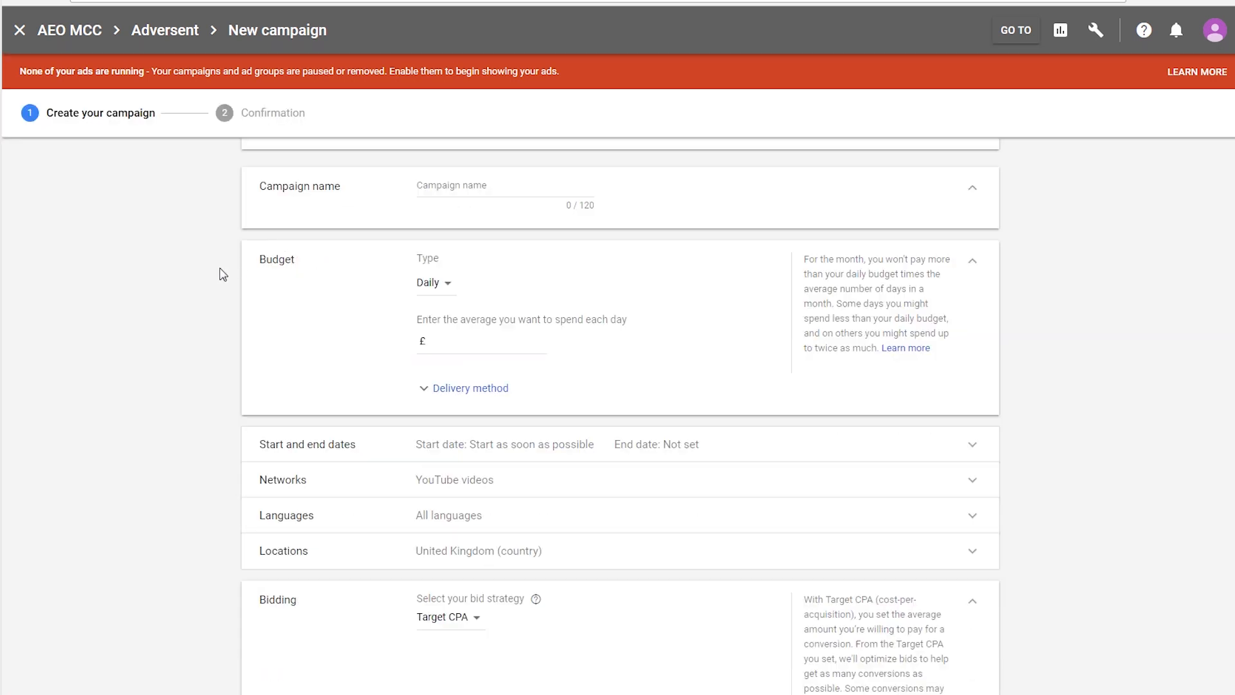
scroll("down", 3)
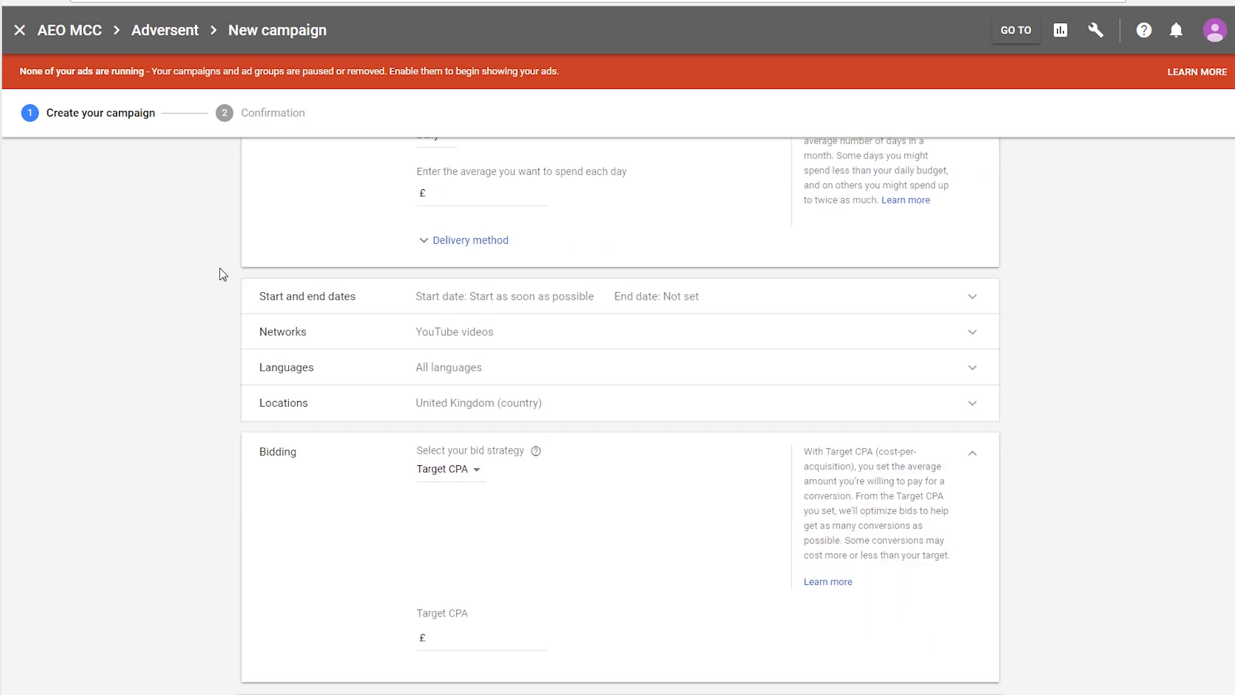
scroll("down", 3)
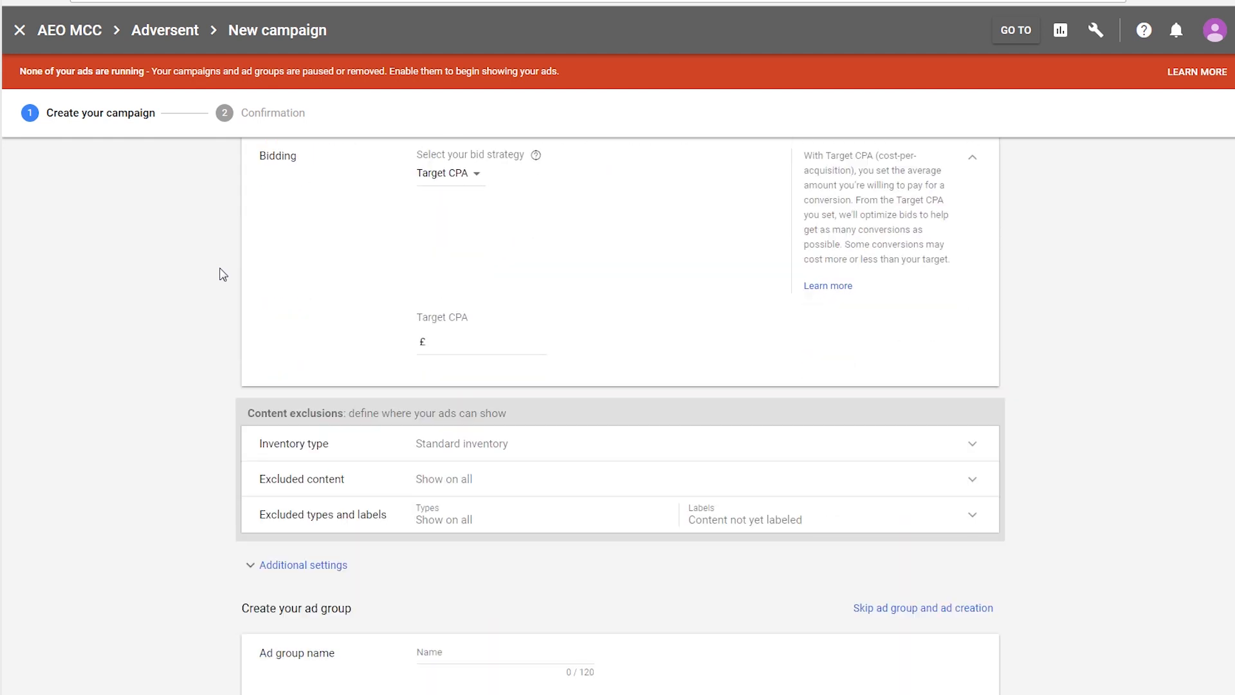
scroll("down", 3)
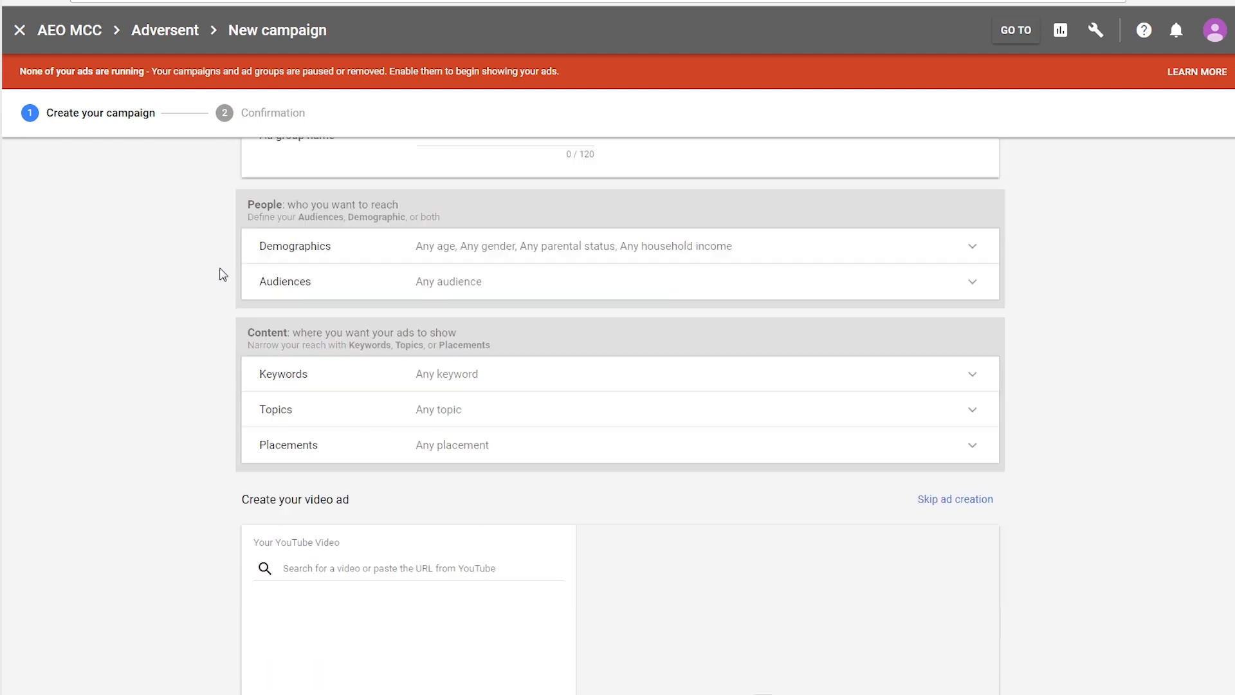
scroll("down", 3)
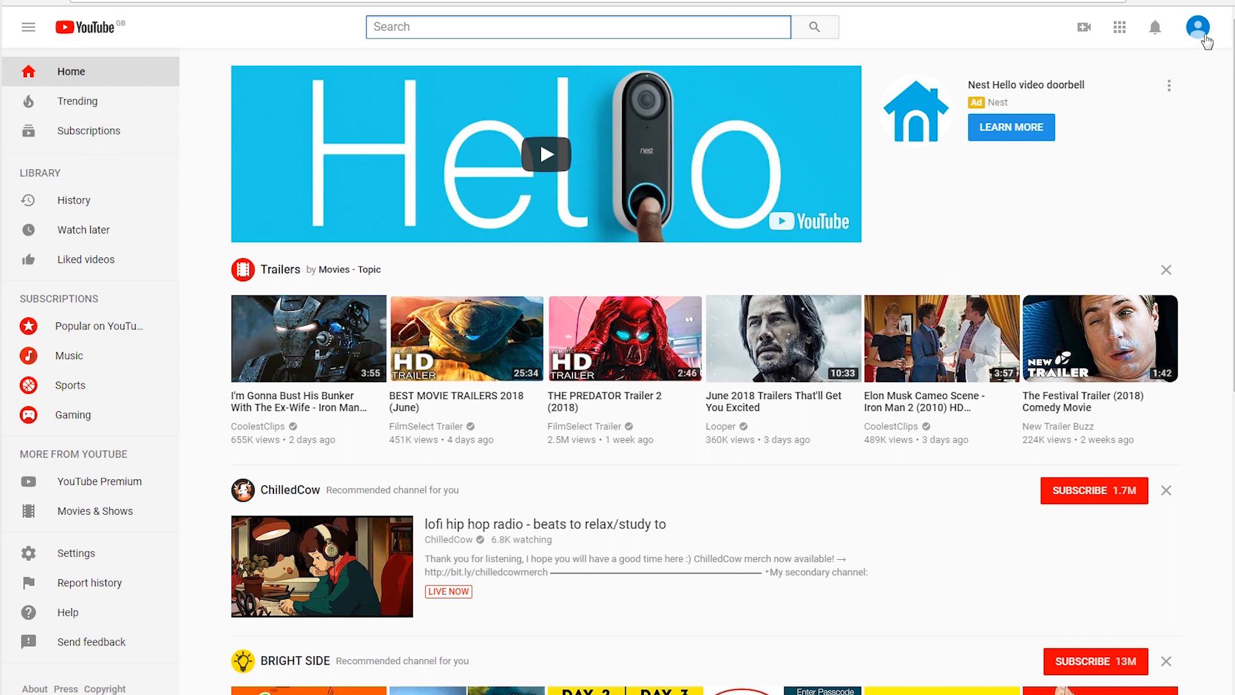
left_click(1203, 25)
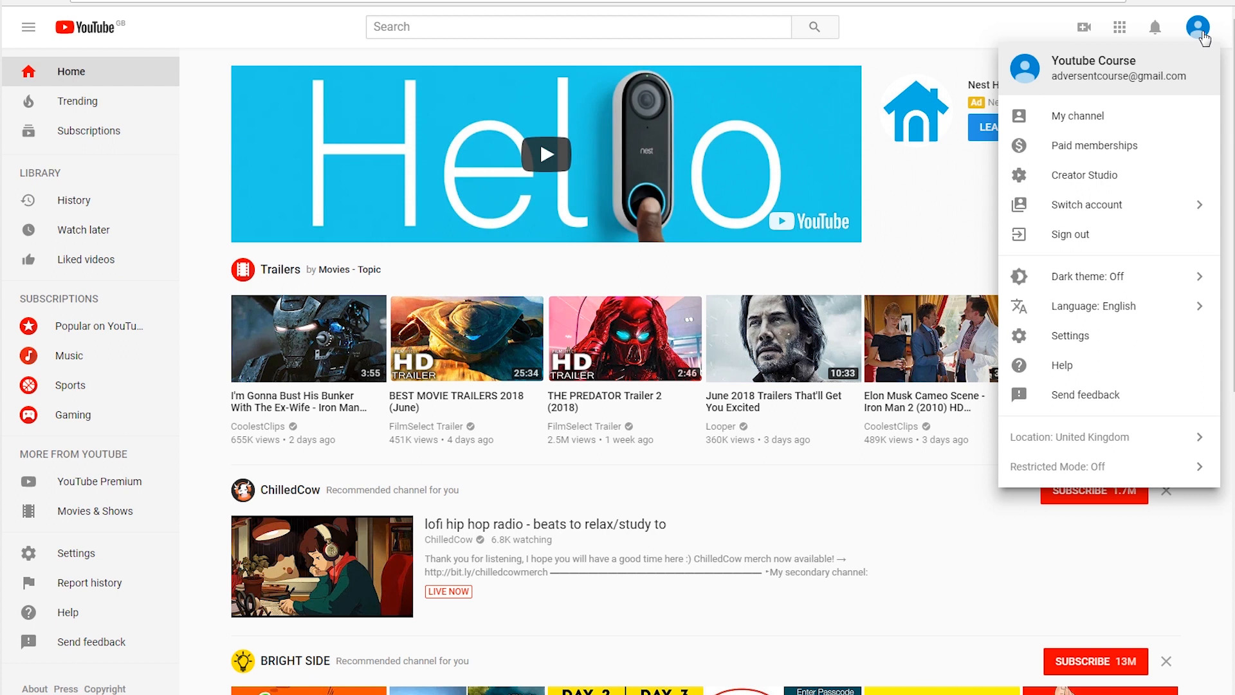
mouse_move(1200, 53)
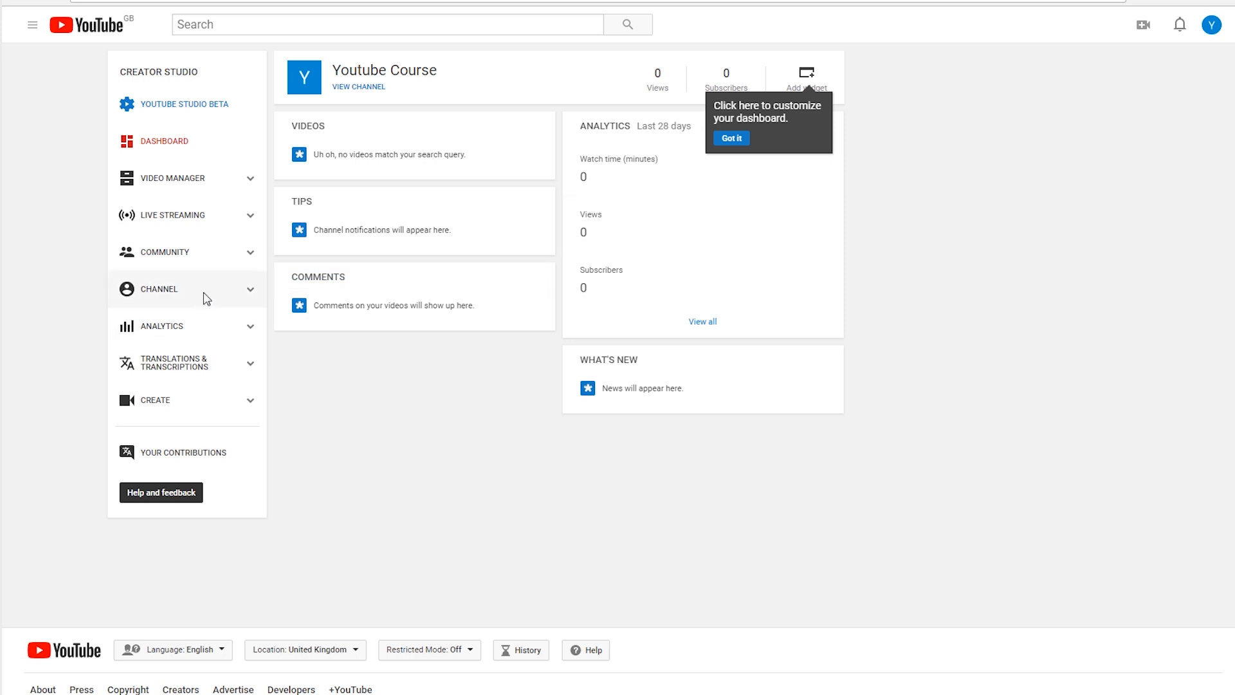
left_click(158, 288)
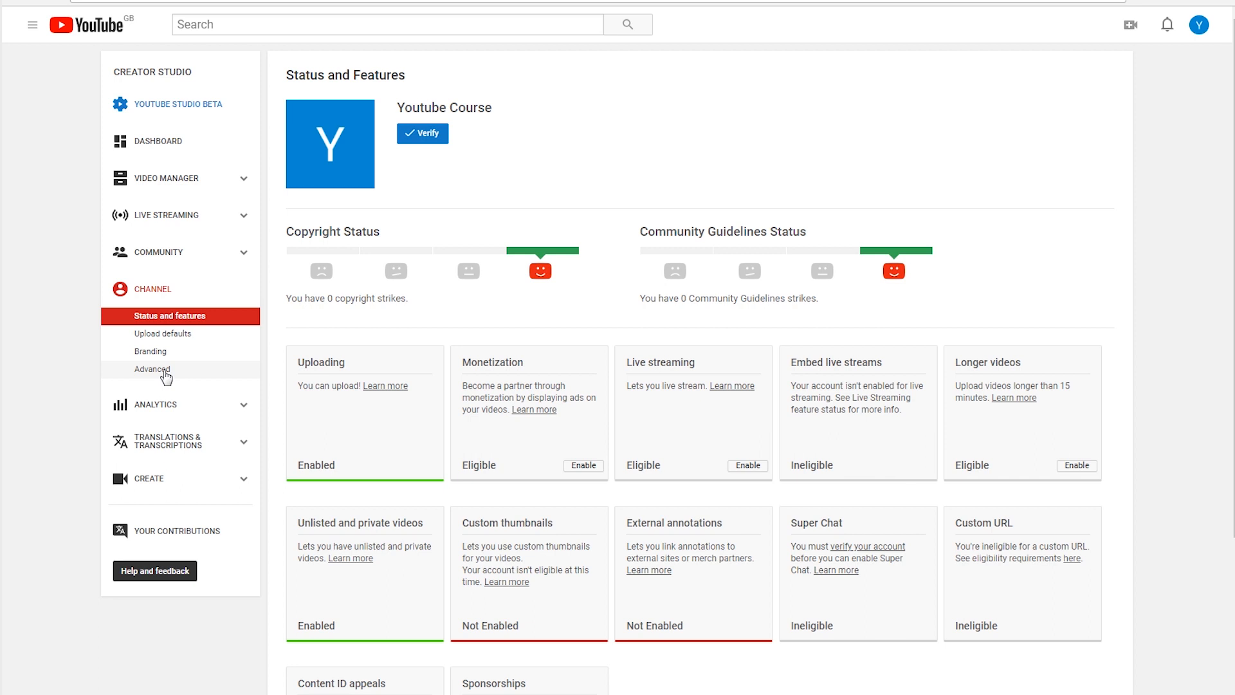
Open the channel's Advanced settings and choose Link an AdWords account
left_click(151, 369)
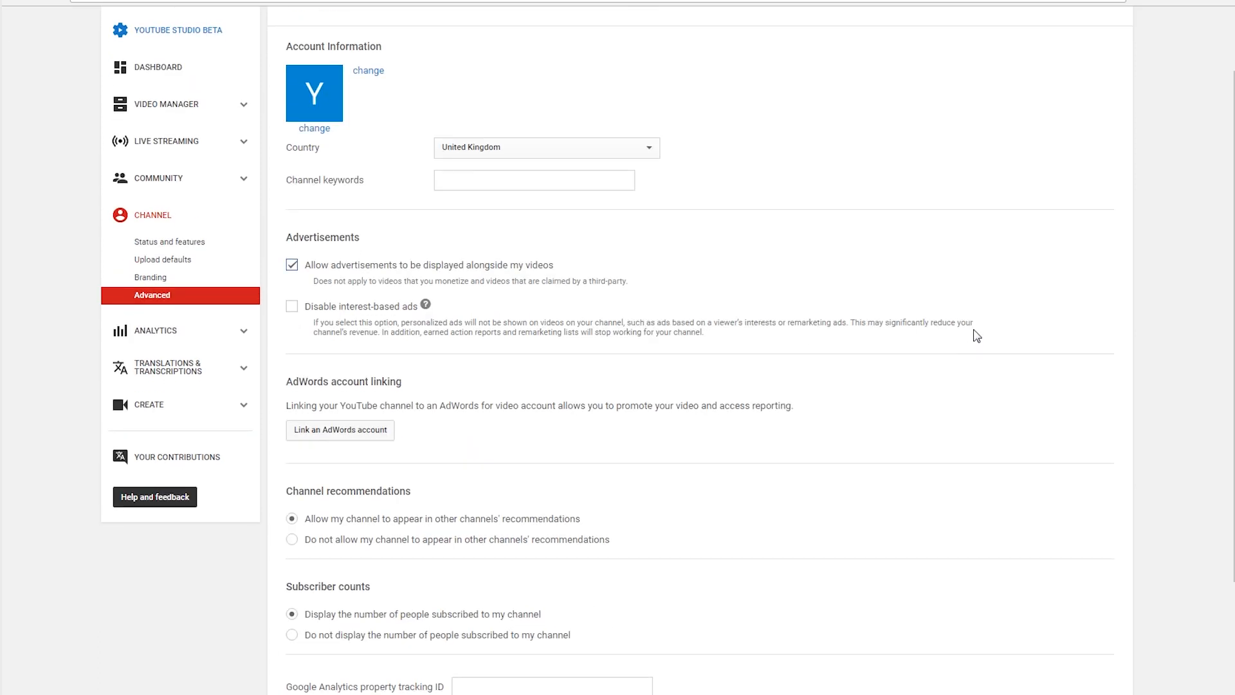
scroll("down", 3)
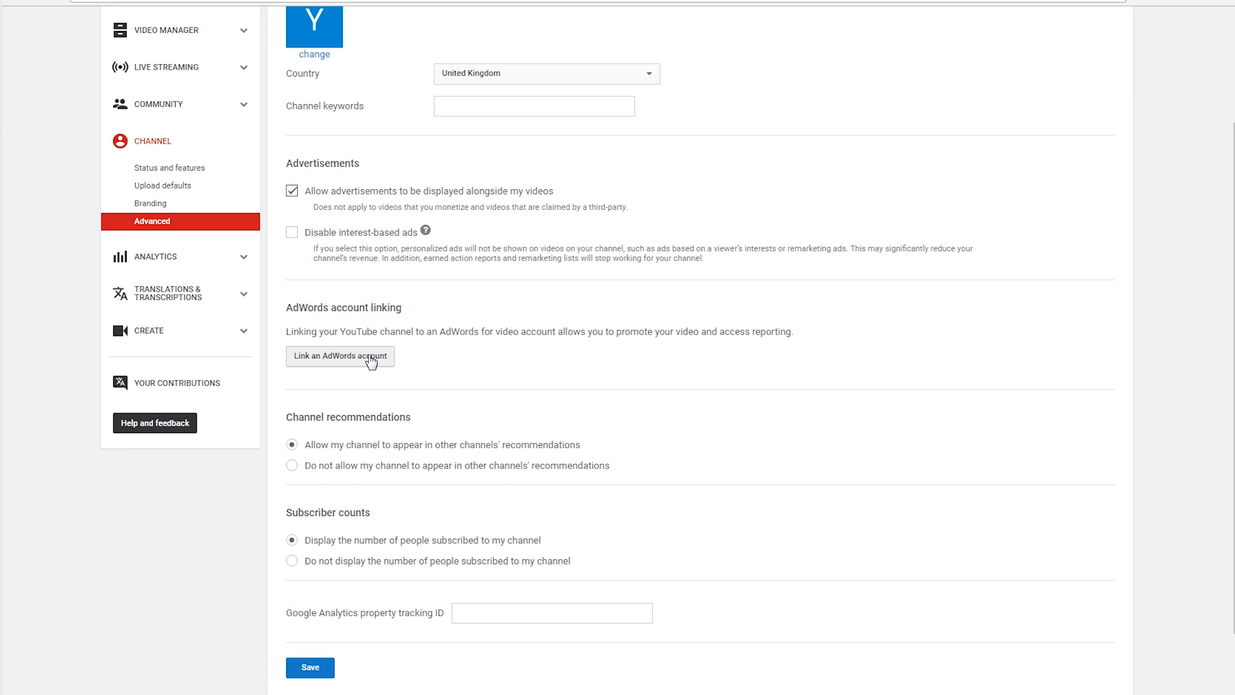
left_click(341, 355)
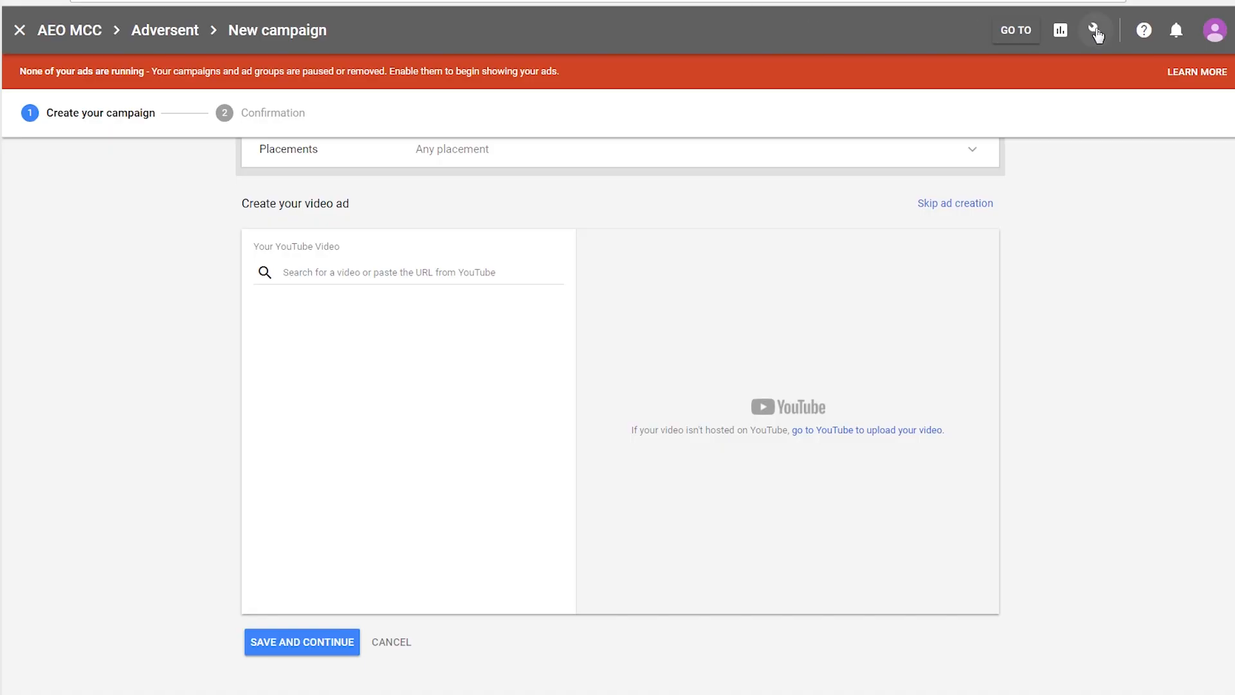
Leave the unsaved campaign for Linked accounts and view the YouTube channel link details
left_click(1095, 31)
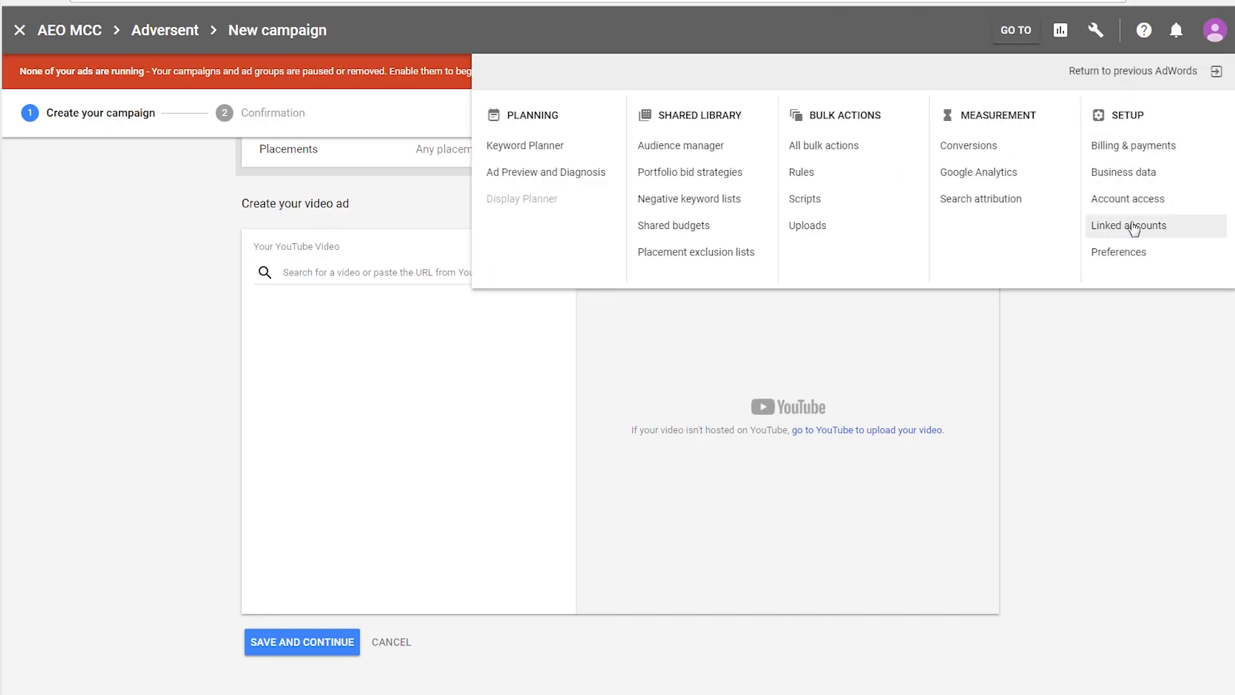
left_click(1129, 226)
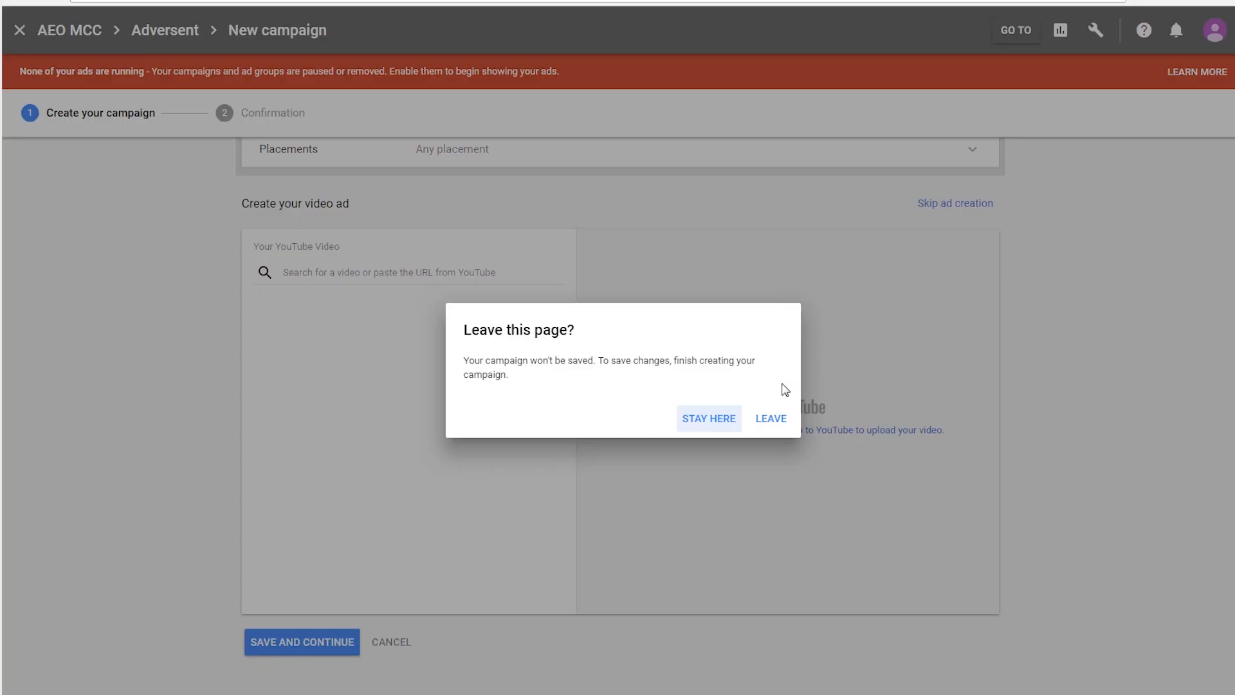
left_click(770, 418)
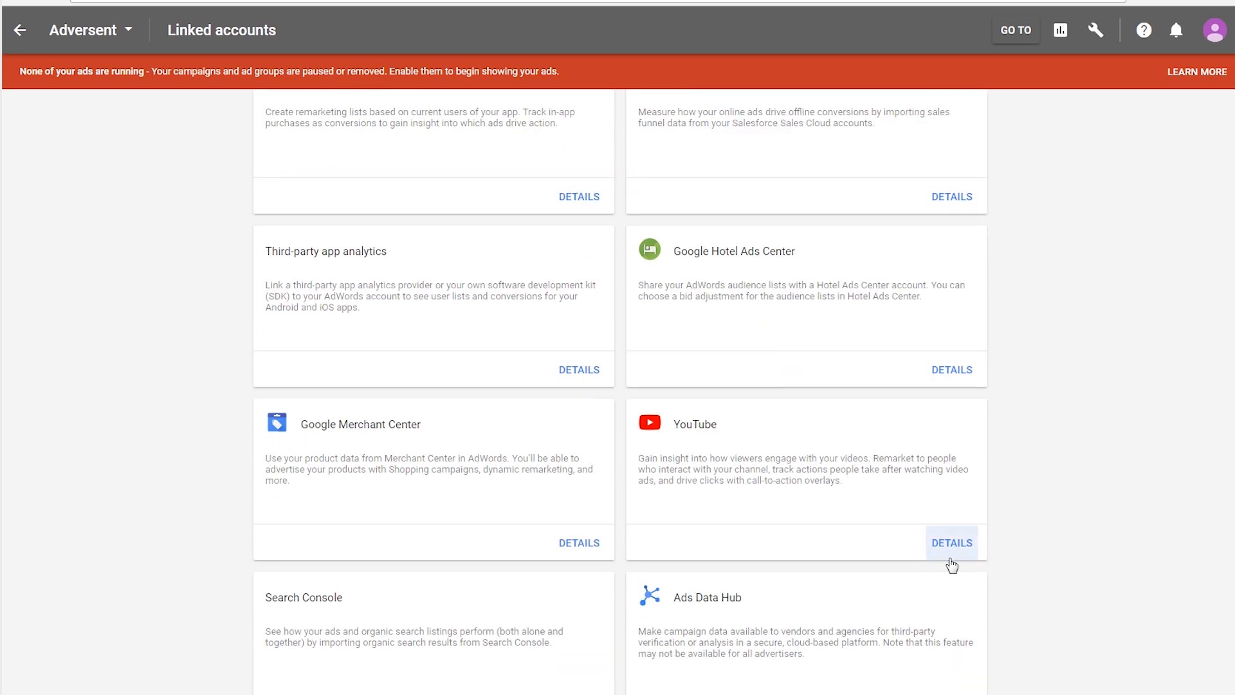
left_click(951, 541)
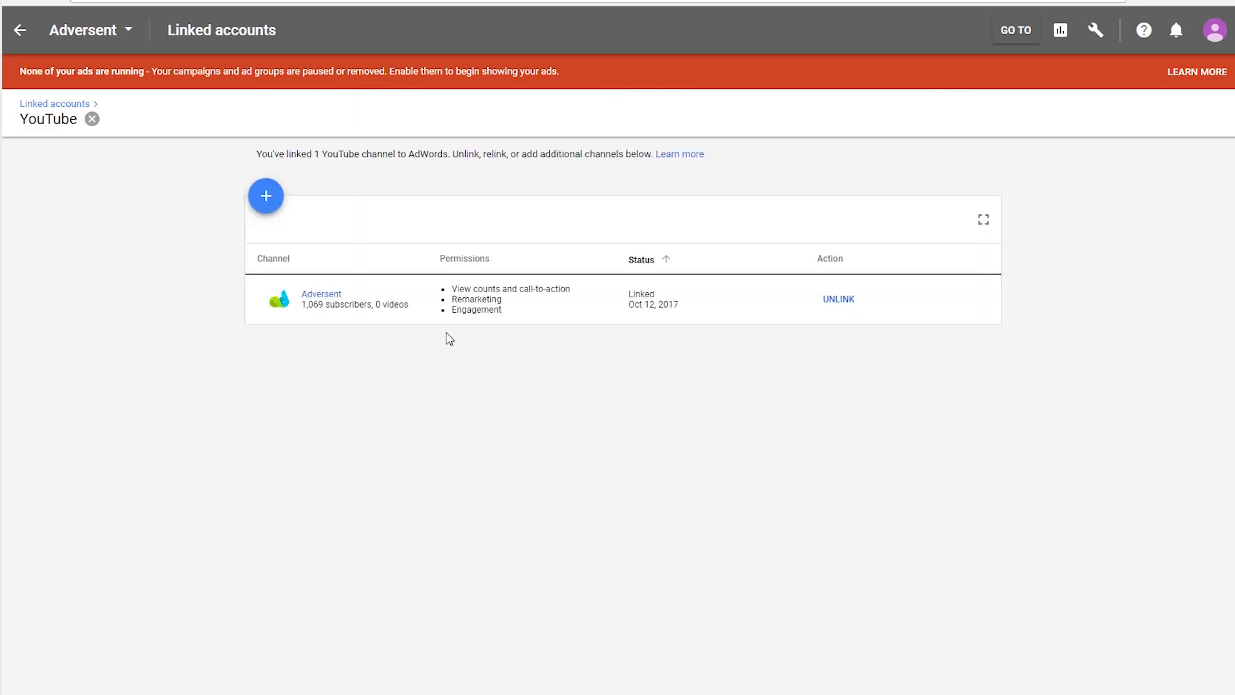
mouse_move(266, 196)
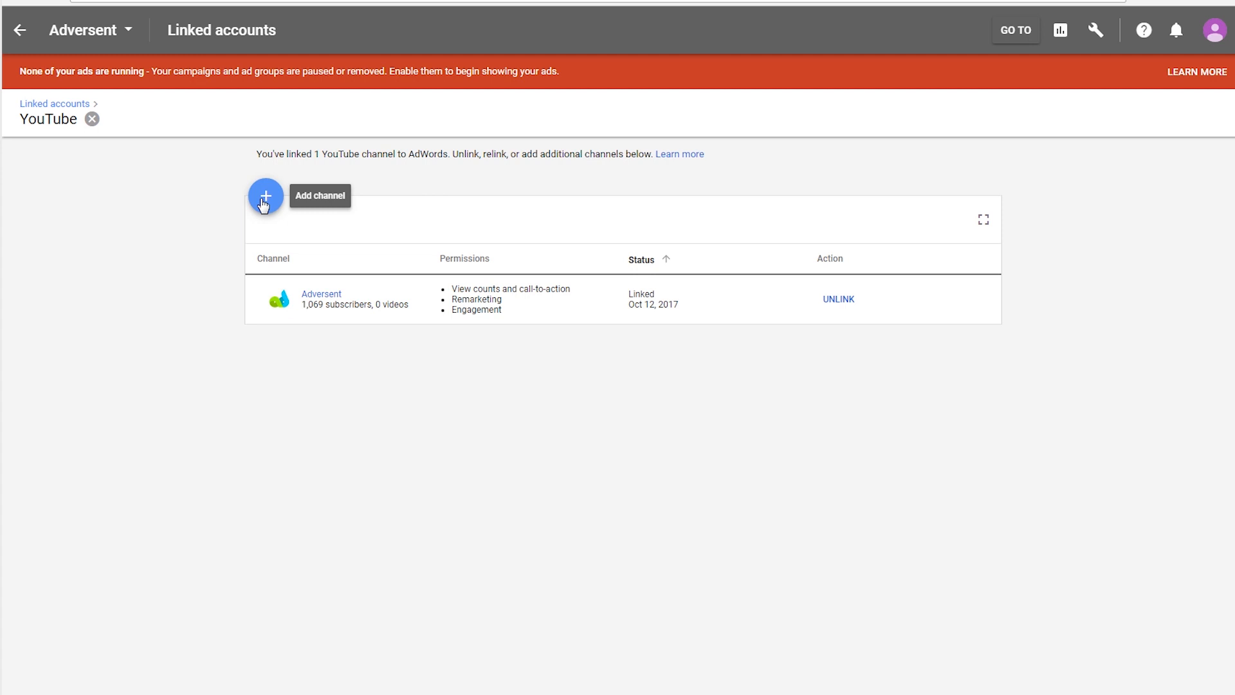
mouse_move(266, 195)
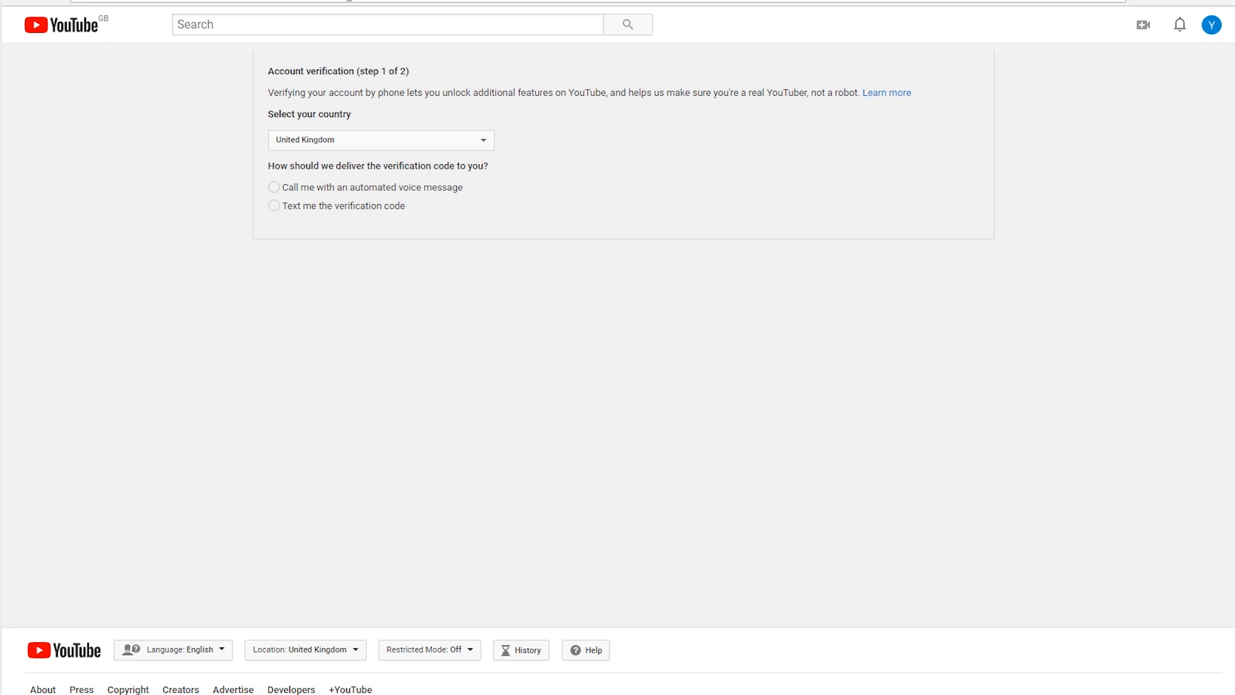
mouse_move(350, 9)
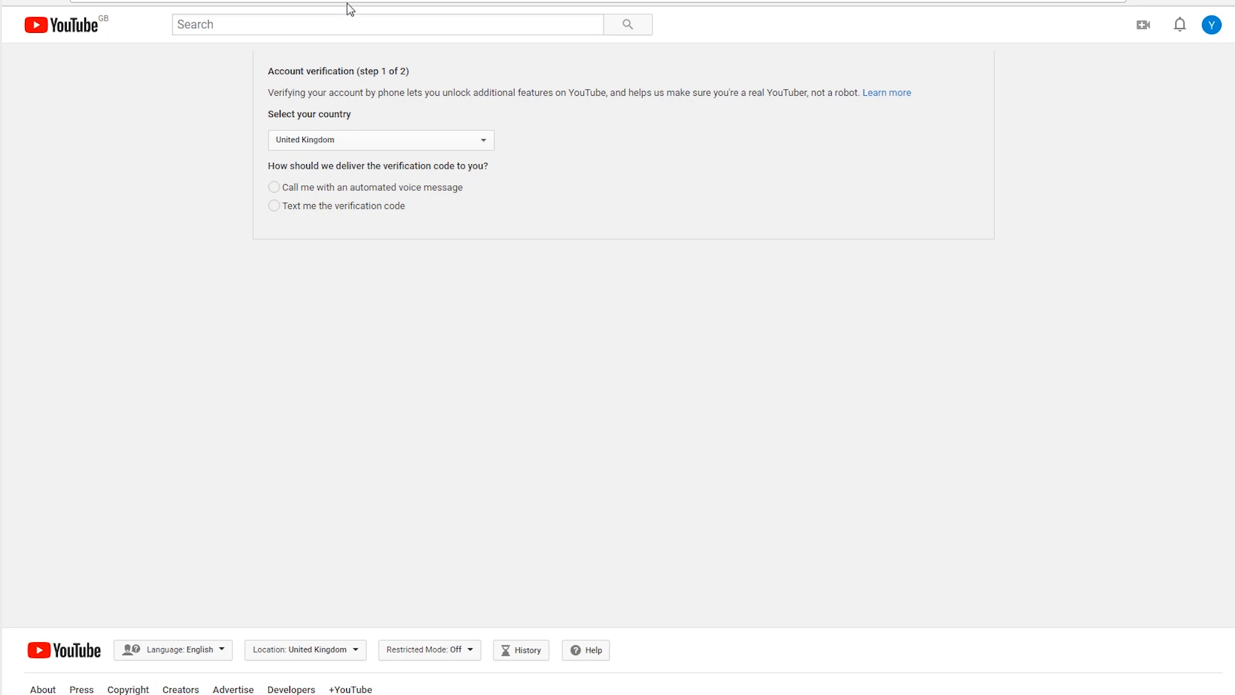
mouse_move(337, 127)
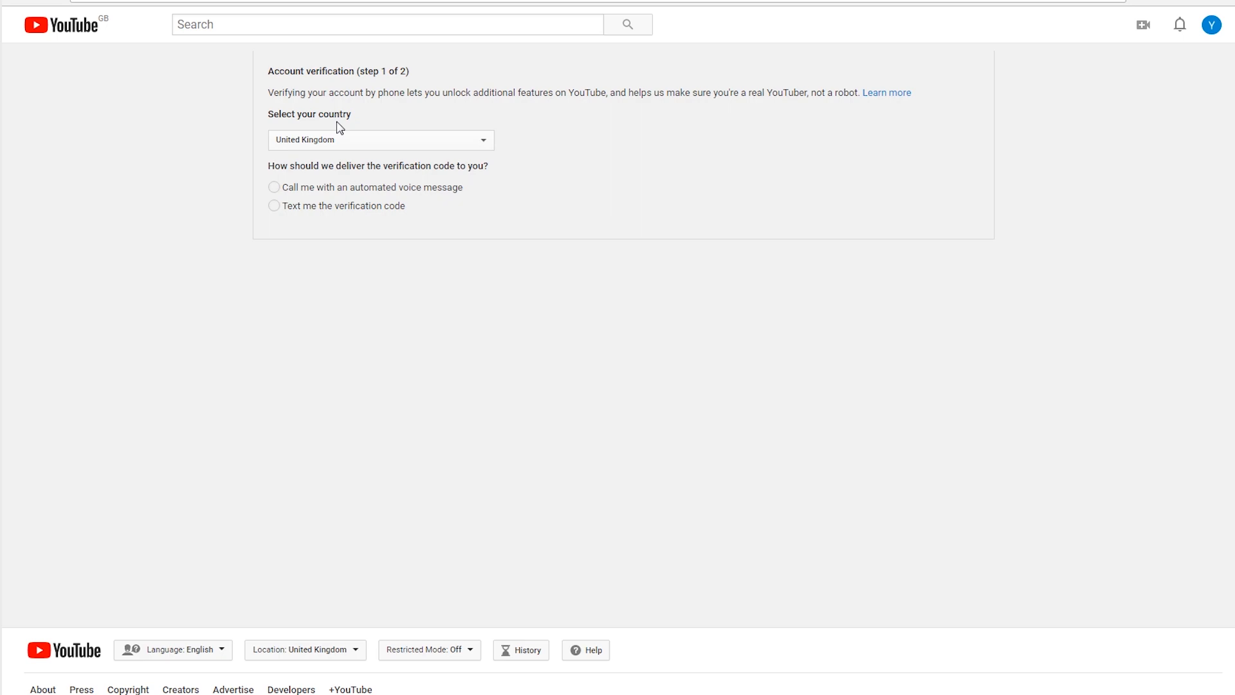